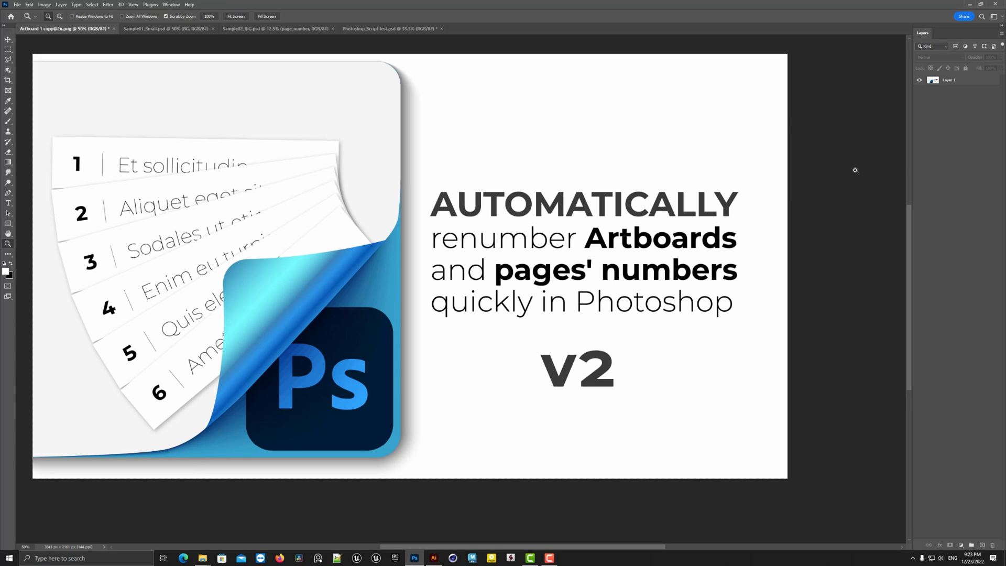
{"action": "mouse_move", "coordinate": [779, 164]}
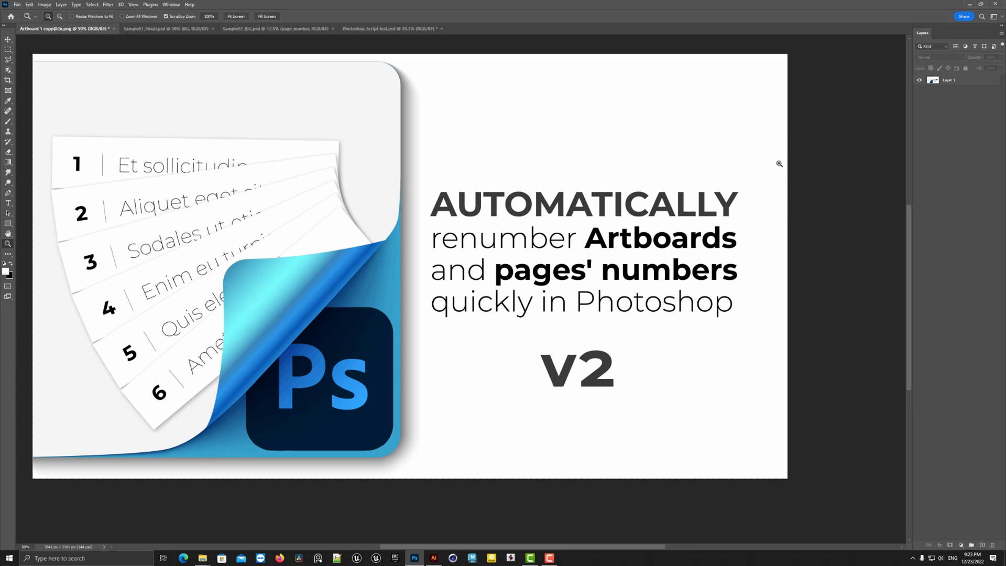
{"action": "mouse_move", "coordinate": [783, 162]}
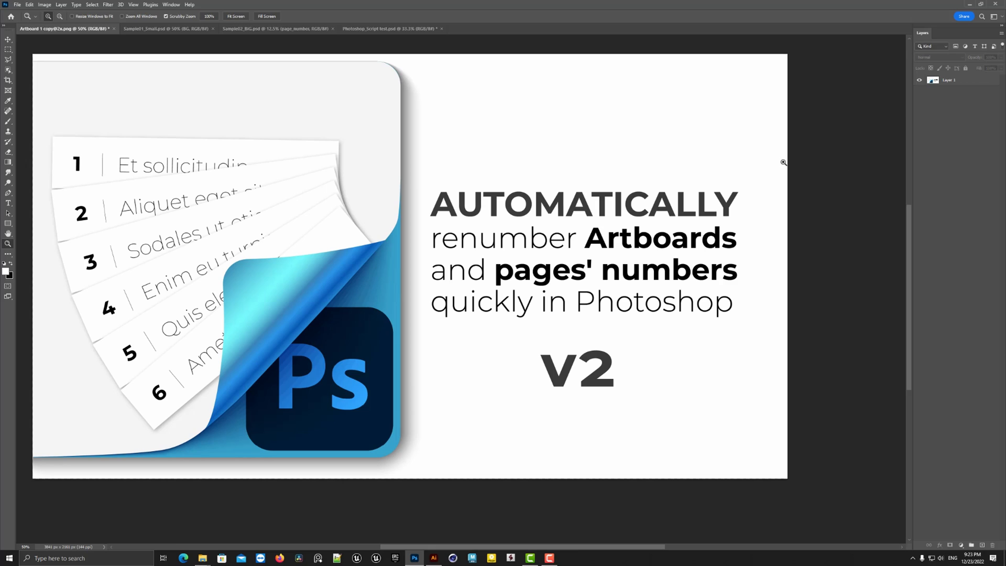
{"action": "mouse_move", "coordinate": [790, 163]}
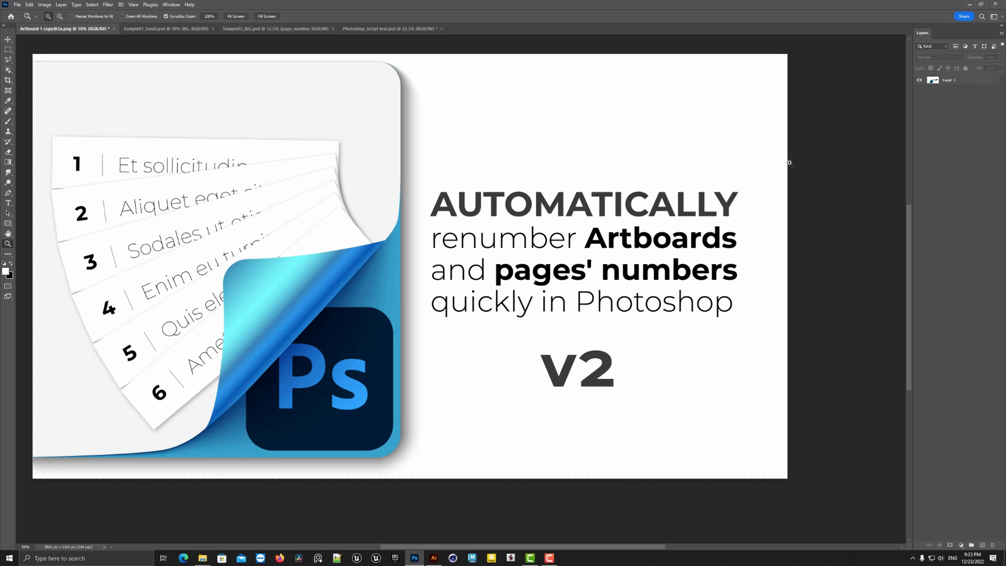
{"action": "mouse_move", "coordinate": [791, 160]}
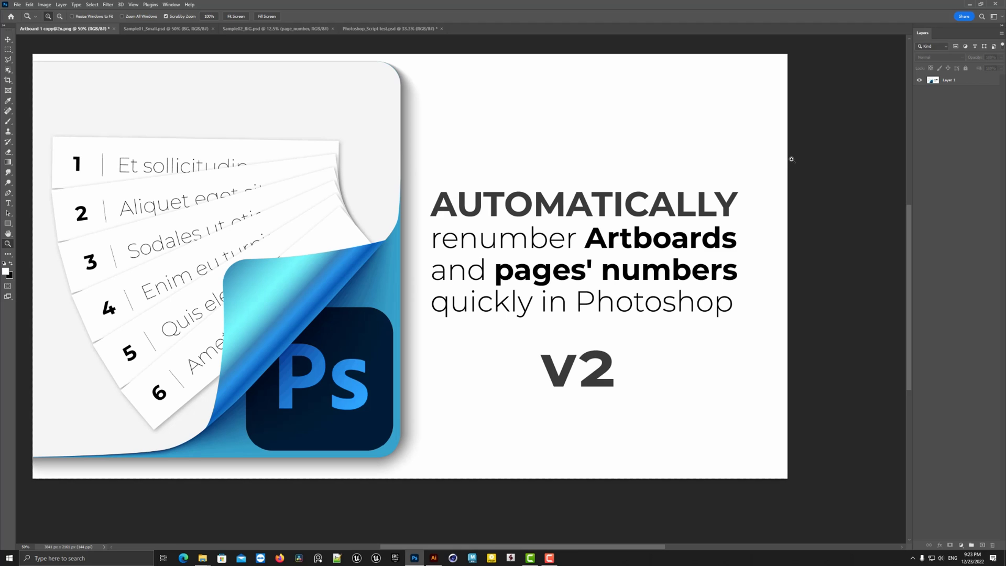
{"action": "mouse_move", "coordinate": [523, 103]}
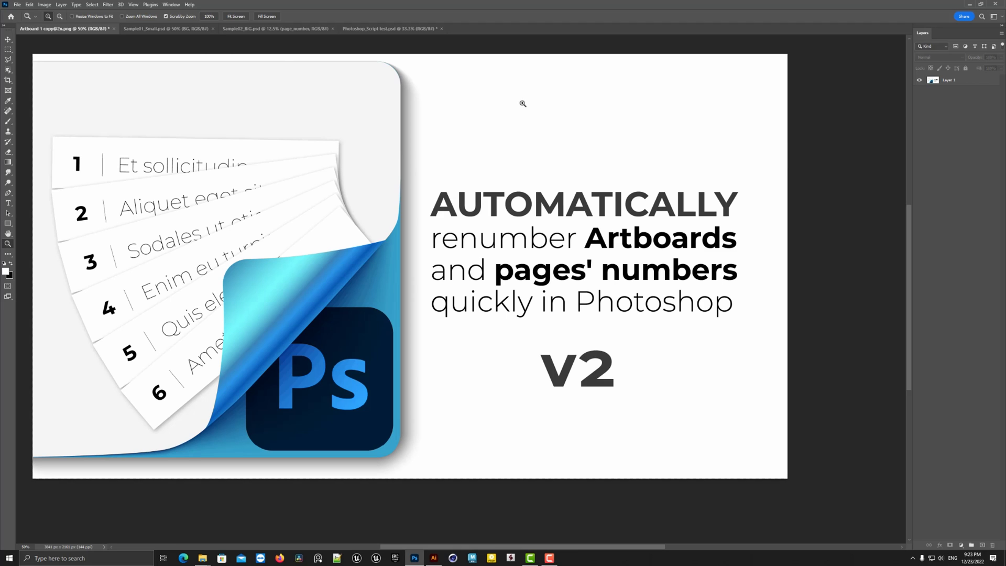
Step: Open the Actions panel from the Window menu, then glance at and minimize the script folder
{"action": "left_click", "coordinate": [170, 5]}
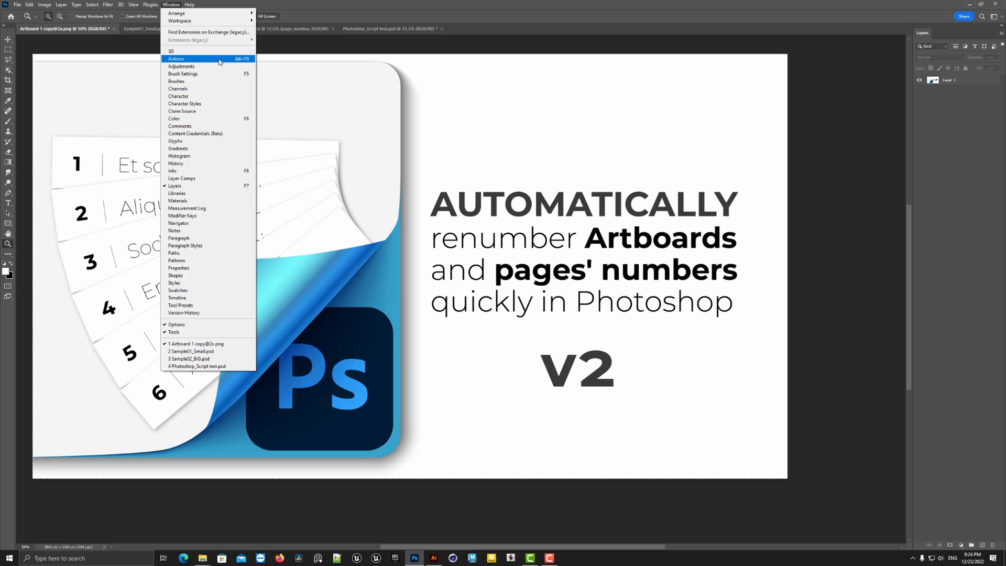
{"action": "left_click", "coordinate": [175, 58]}
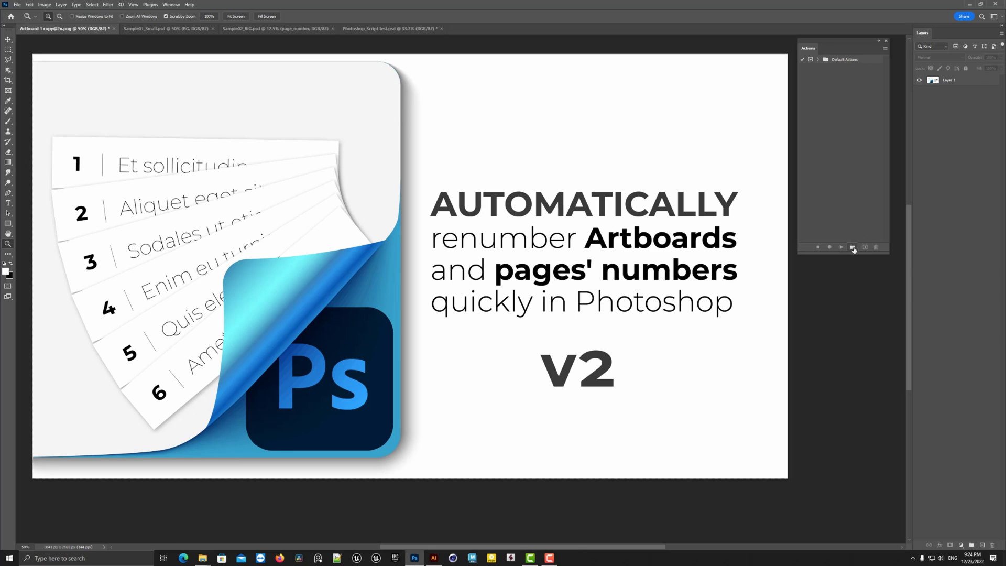
{"action": "mouse_move", "coordinate": [854, 247]}
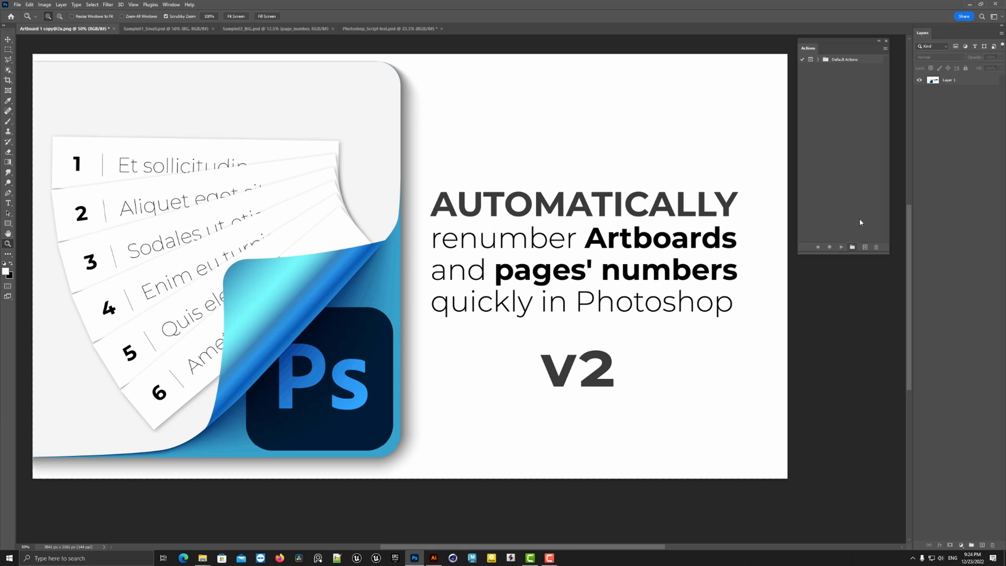
{"action": "mouse_move", "coordinate": [861, 221]}
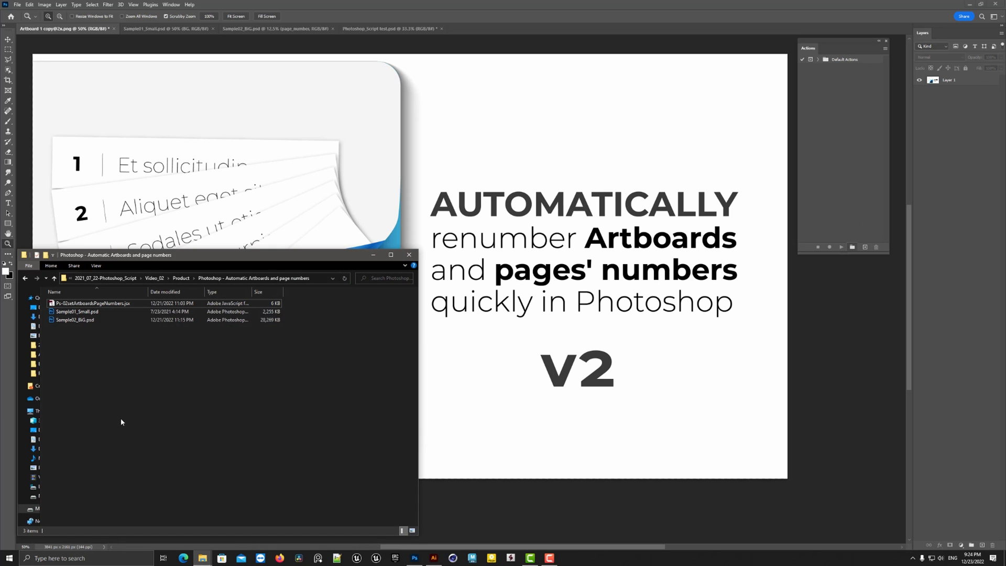
{"action": "left_click", "coordinate": [93, 303]}
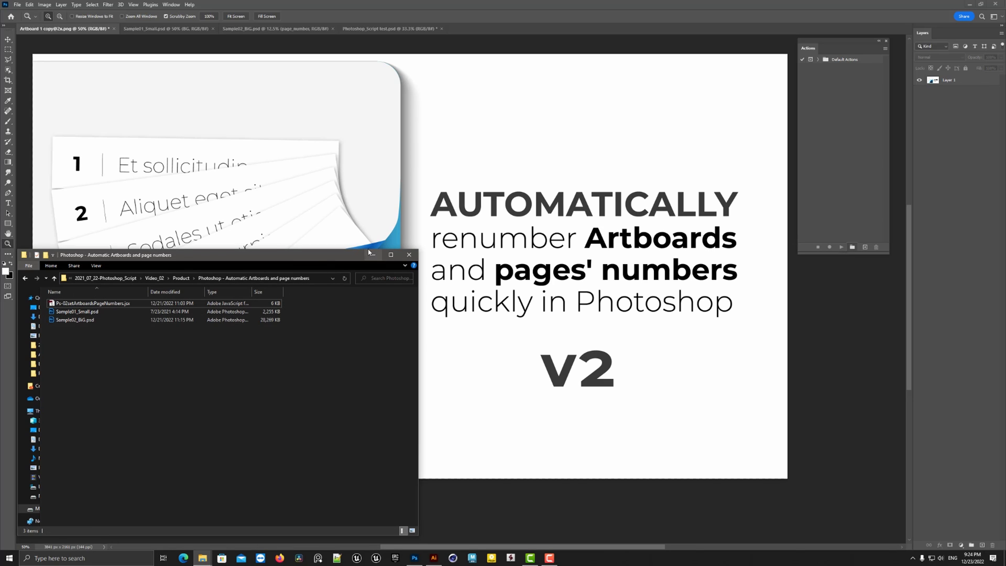
{"action": "left_click", "coordinate": [408, 254]}
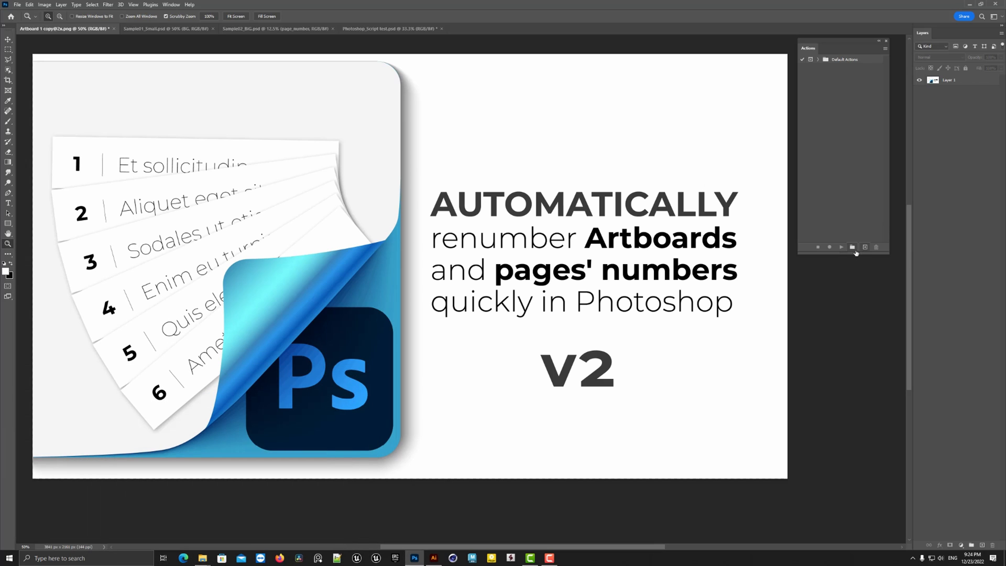
Step: Create a new action set and a yellow F2 action, and start recording
{"action": "left_click", "coordinate": [852, 247]}
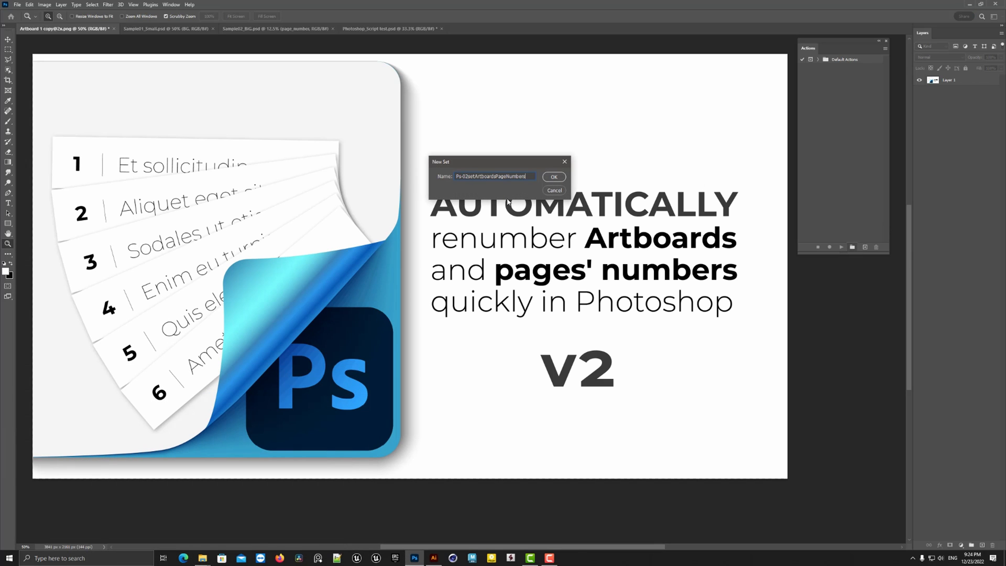
{"action": "left_click", "coordinate": [554, 177]}
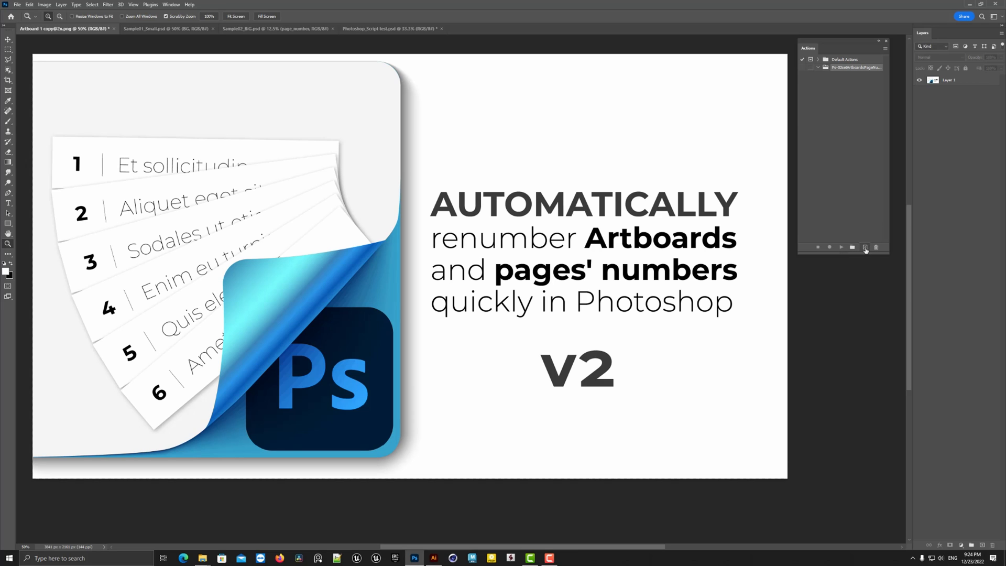
{"action": "left_click", "coordinate": [864, 247]}
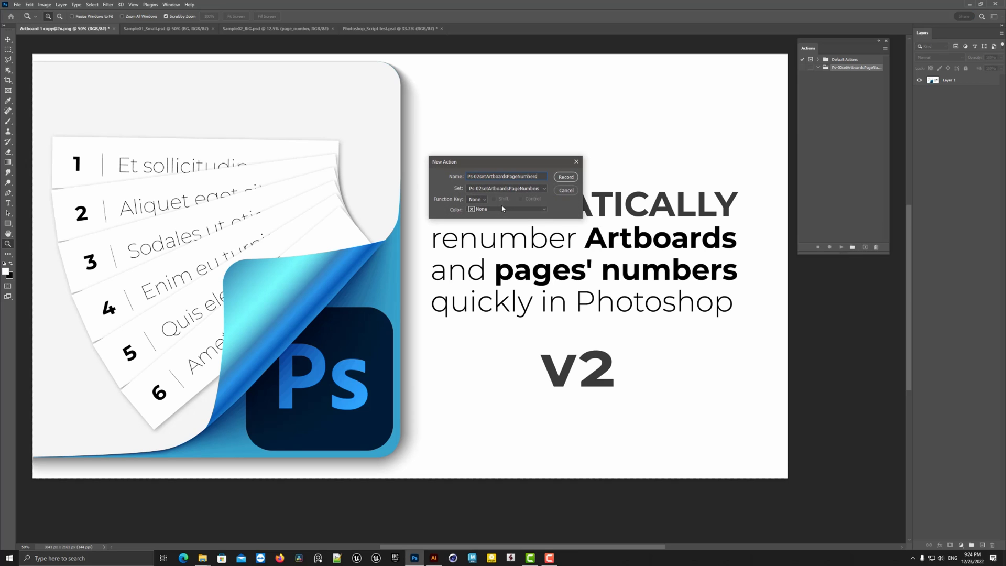
{"action": "left_click", "coordinate": [477, 199]}
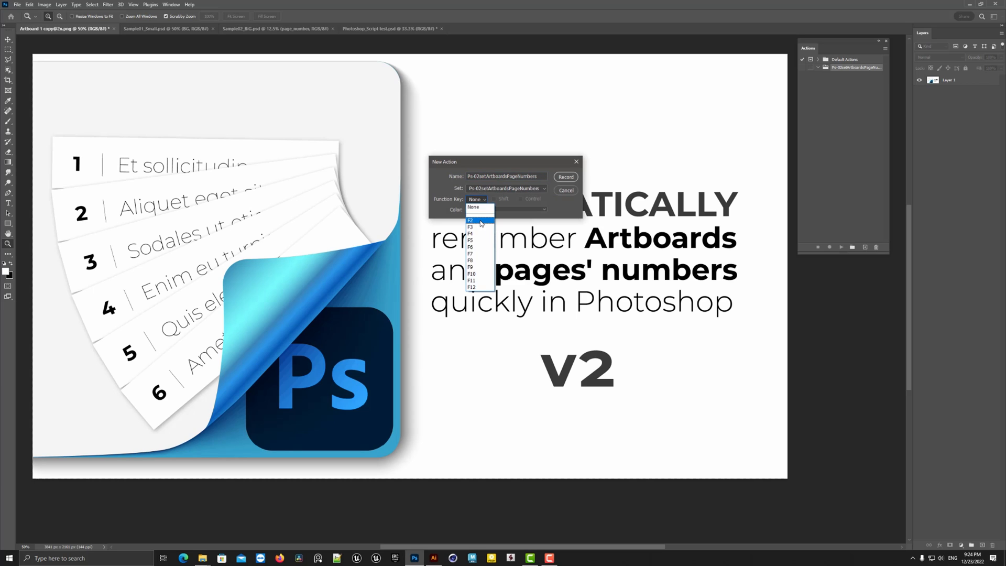
{"action": "left_click", "coordinate": [469, 220]}
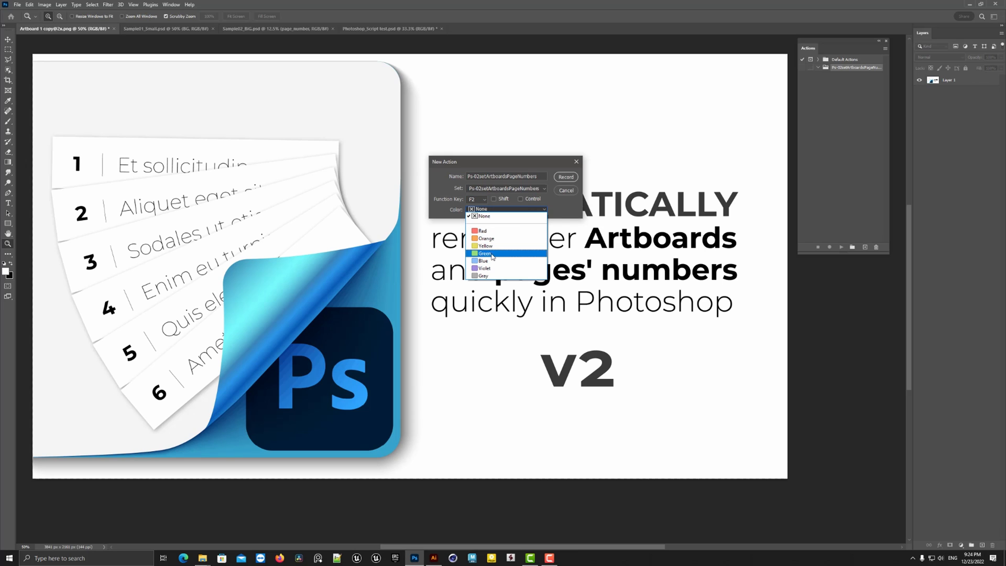
{"action": "left_click", "coordinate": [485, 246]}
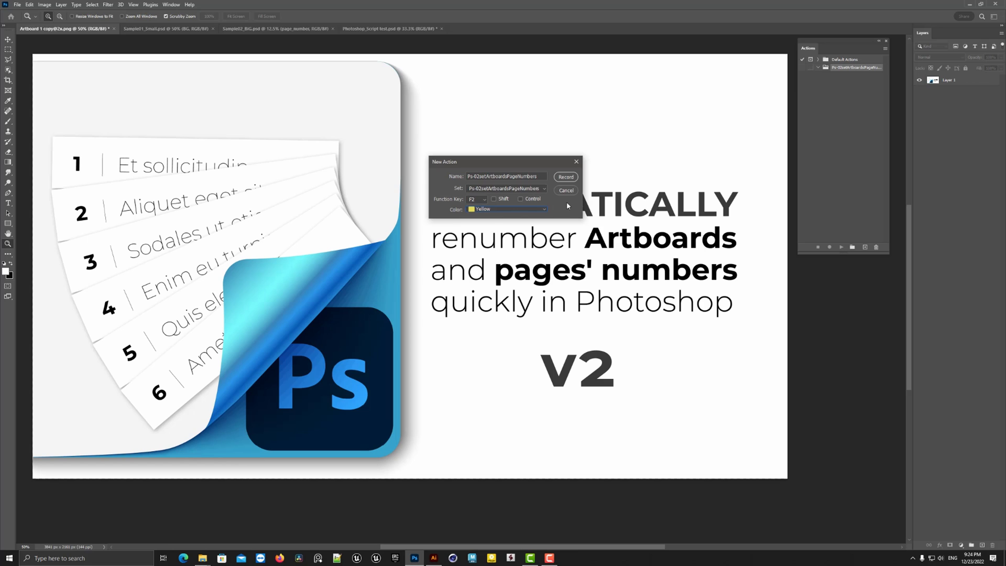
{"action": "left_click_drag", "start_coordinate": [506, 162], "coordinate": [505, 127]}
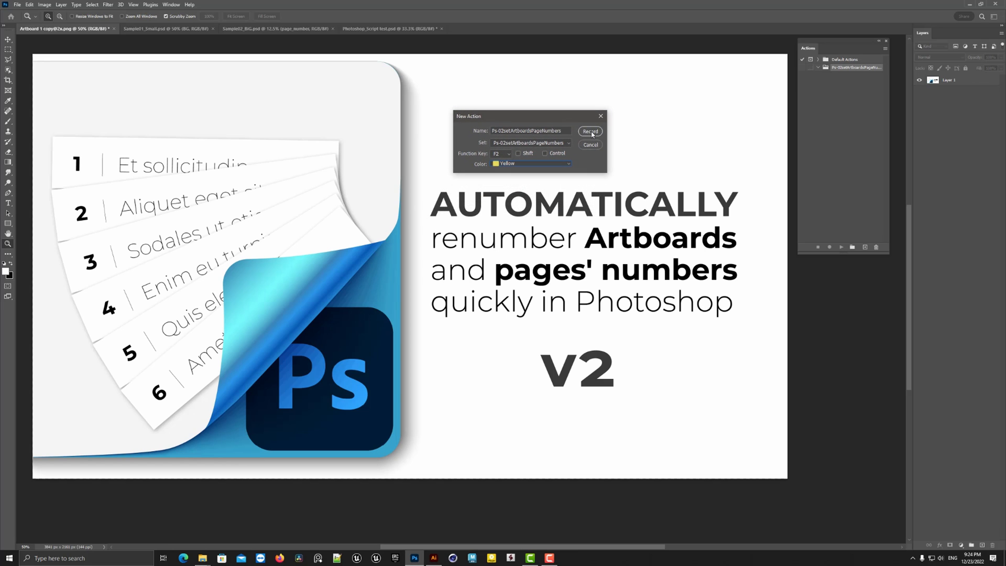
{"action": "left_click", "coordinate": [589, 131]}
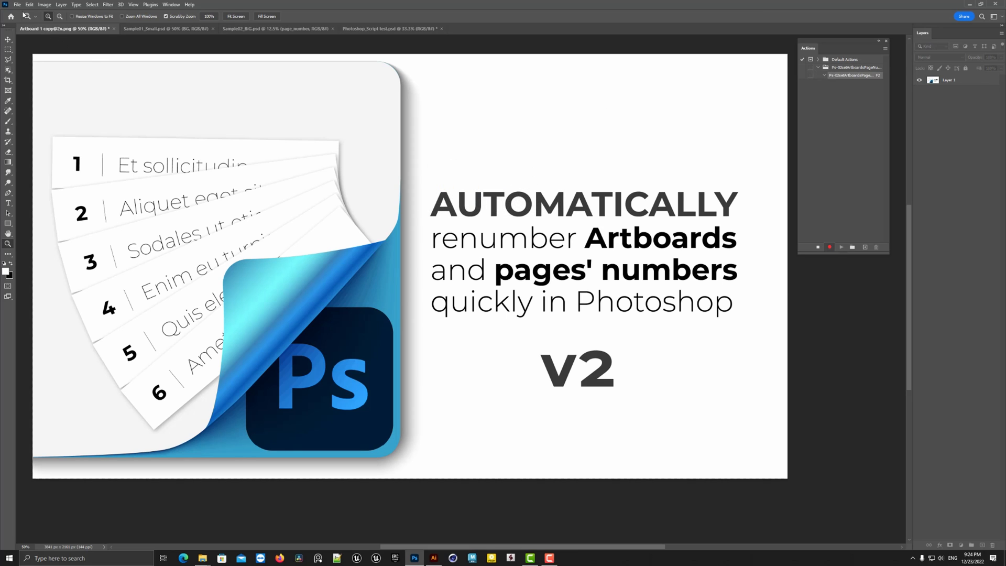
Step: Record running the Ps-02setArtboardsPageNumbers.jsx script, cancelling its options dialog
{"action": "left_click", "coordinate": [17, 5]}
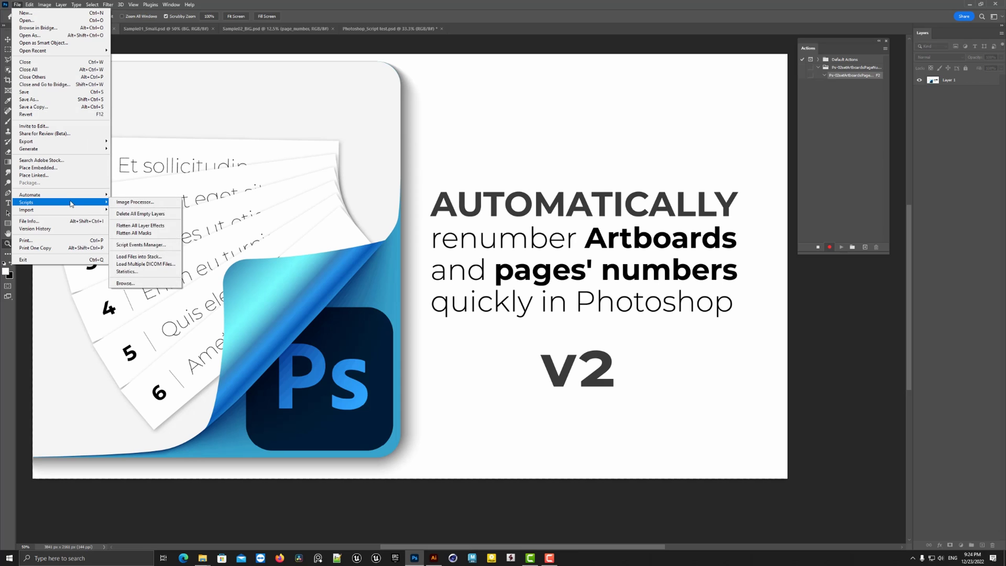
{"action": "left_click", "coordinate": [125, 283]}
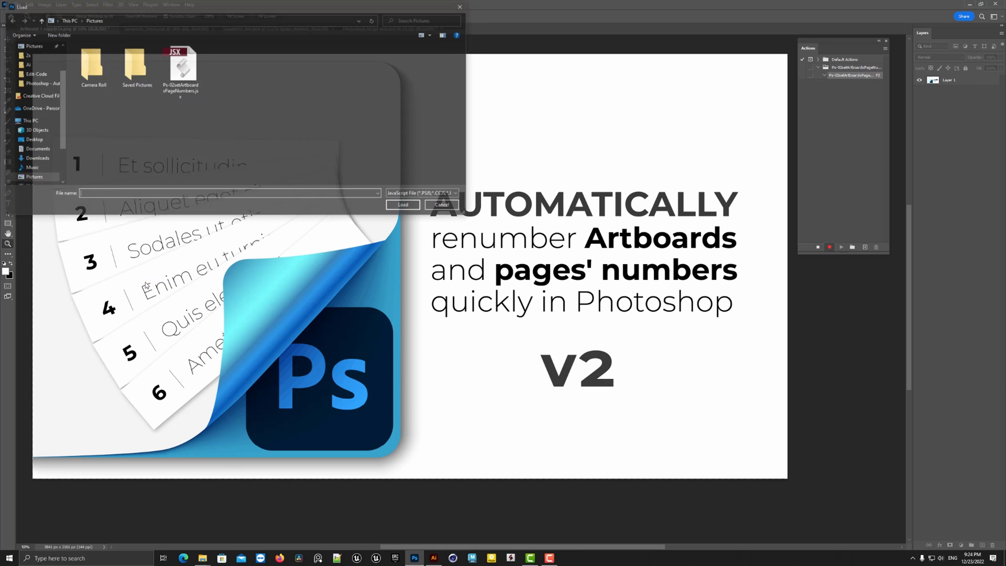
{"action": "left_click", "coordinate": [181, 64]}
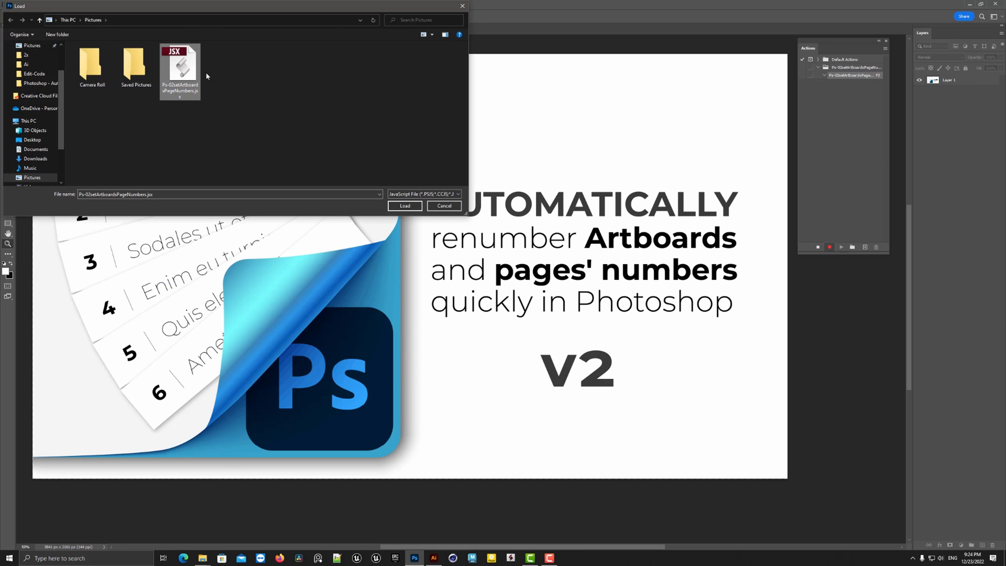
{"action": "left_click", "coordinate": [405, 206]}
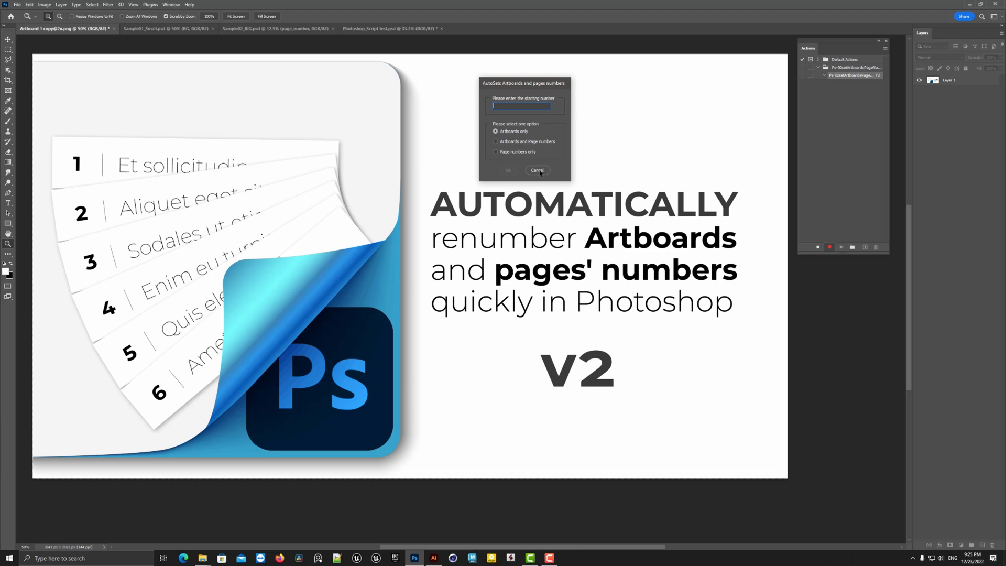
{"action": "left_click", "coordinate": [537, 170]}
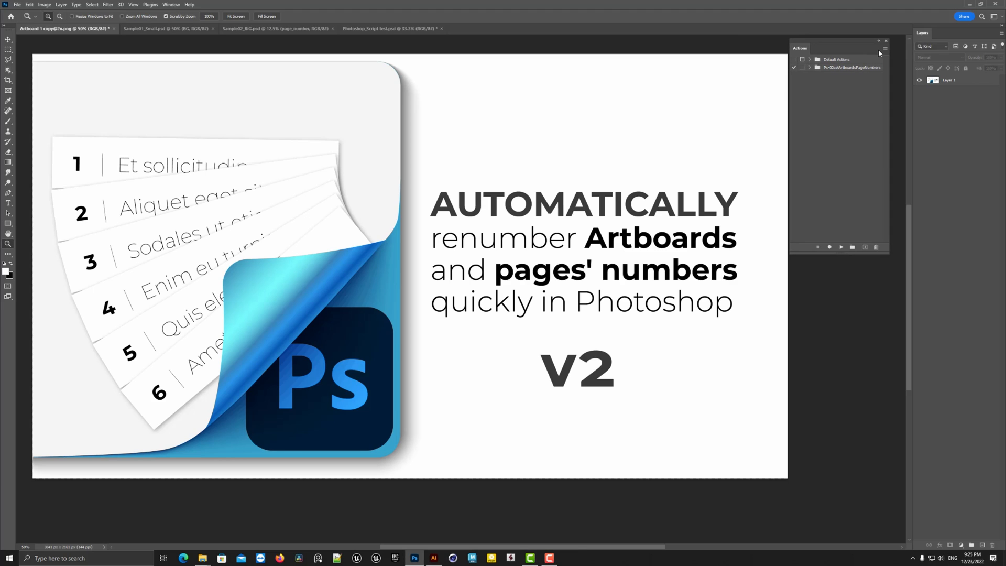
Step: Switch the Actions panel to Button Mode from its flyout menu
{"action": "left_click", "coordinate": [885, 48]}
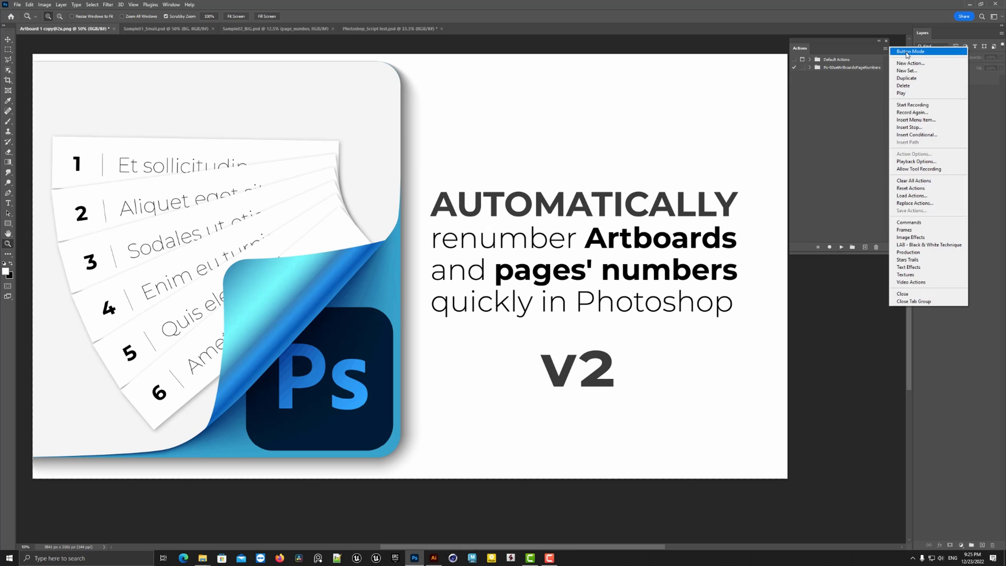
{"action": "left_click", "coordinate": [909, 51]}
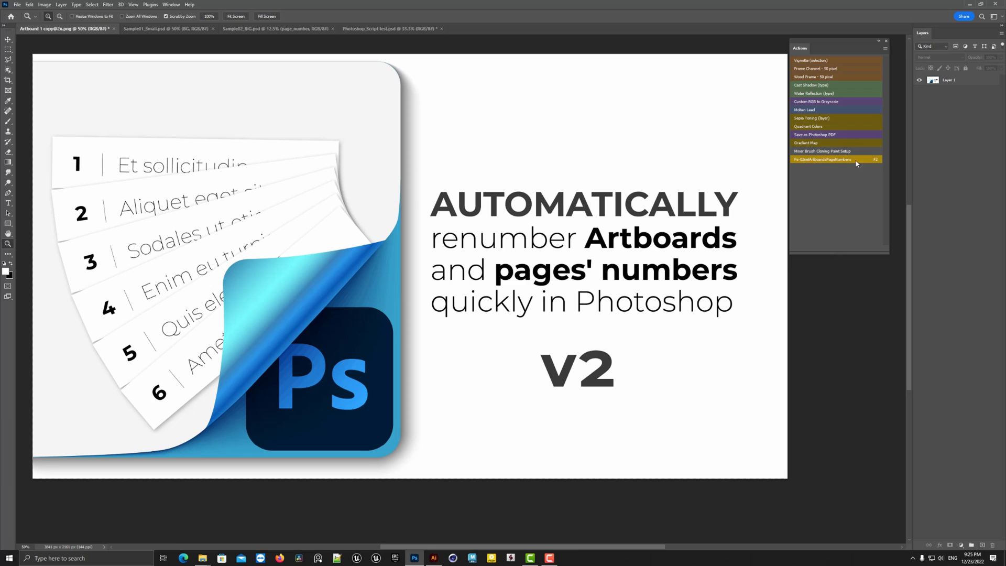
{"action": "mouse_move", "coordinate": [848, 183]}
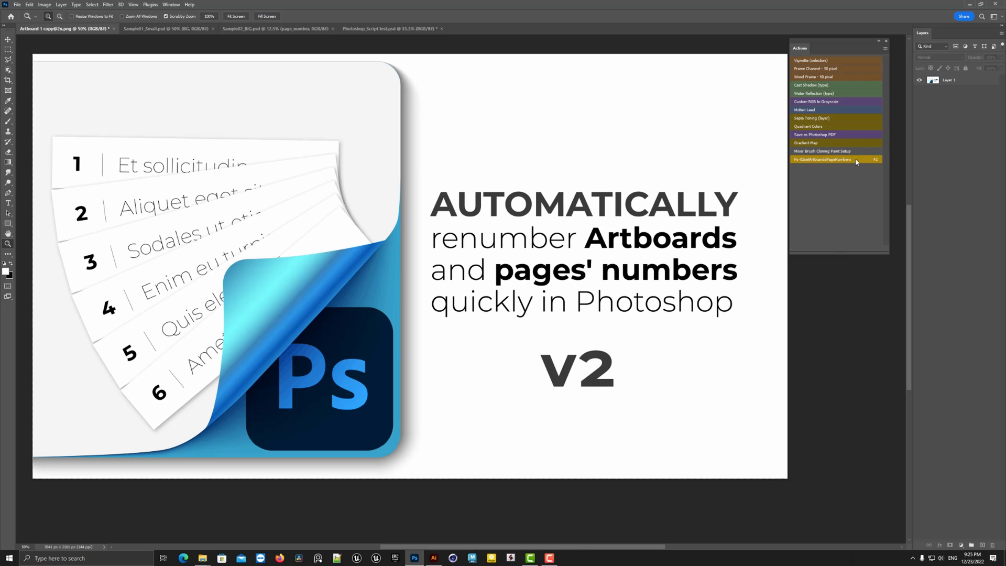
{"action": "mouse_move", "coordinate": [850, 205]}
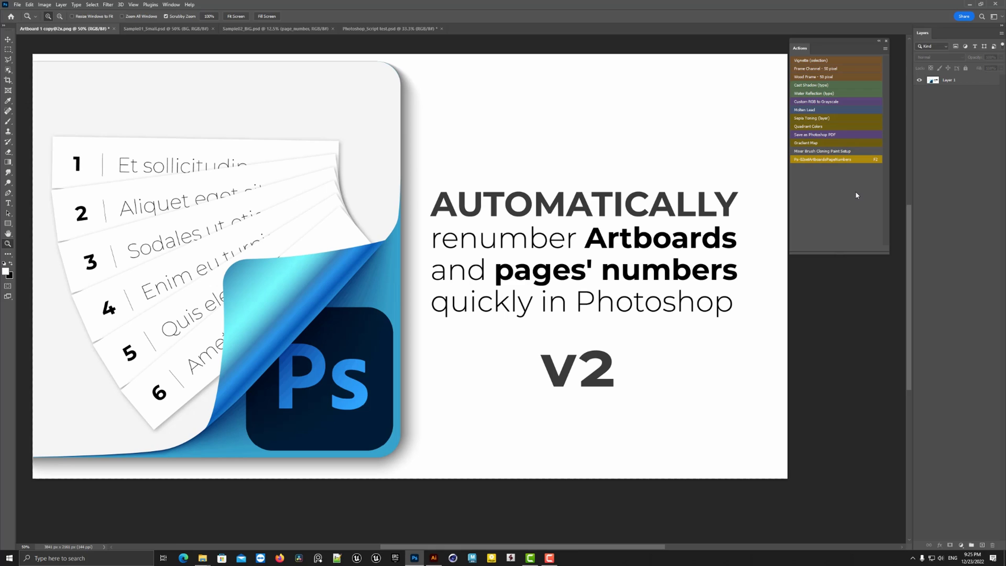
{"action": "mouse_move", "coordinate": [854, 192]}
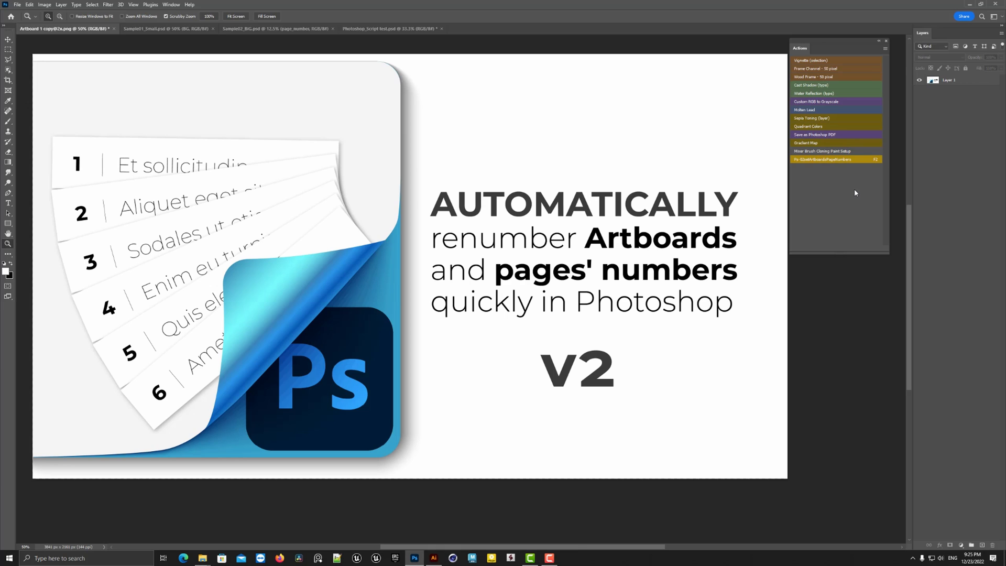
{"action": "mouse_move", "coordinate": [856, 195]}
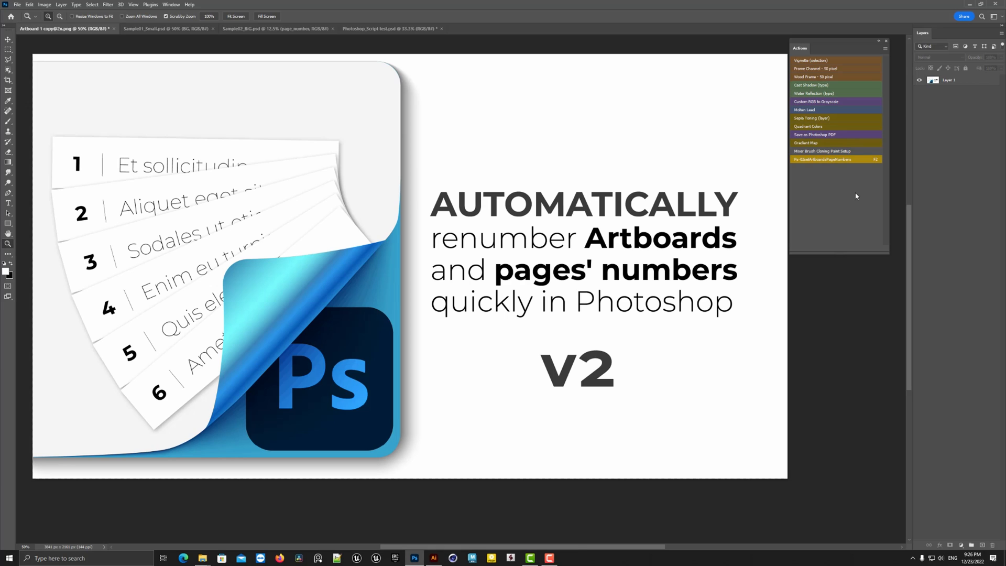
{"action": "mouse_move", "coordinate": [850, 204]}
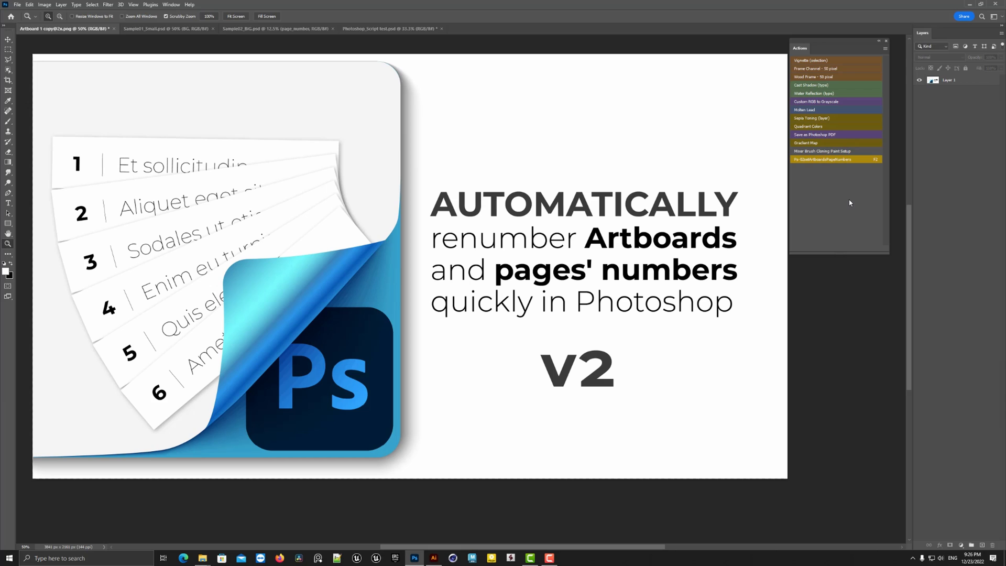
{"action": "mouse_move", "coordinate": [867, 183]}
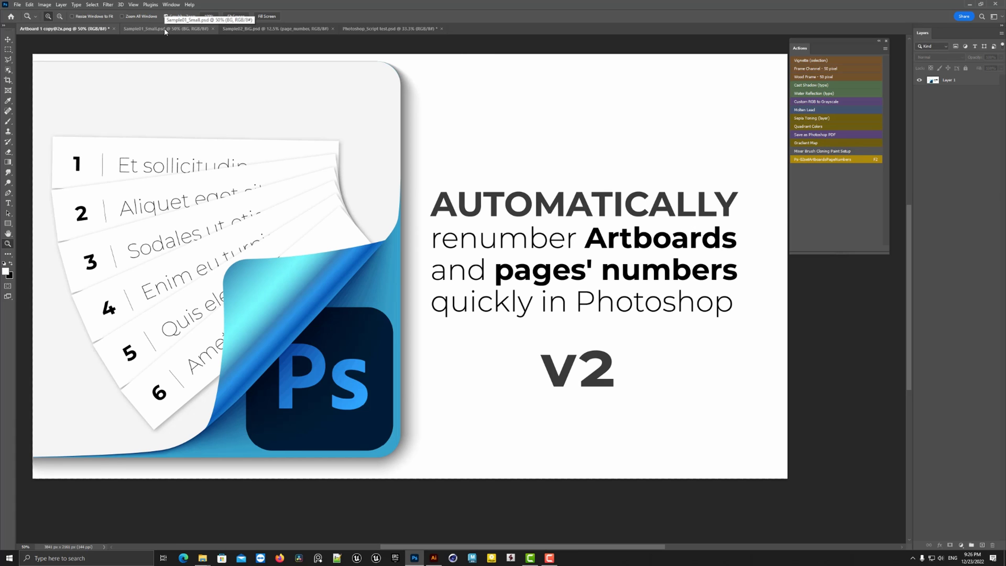
Step: Show Sample01_Small and select an artboard's page_number text layer
{"action": "left_click", "coordinate": [154, 28]}
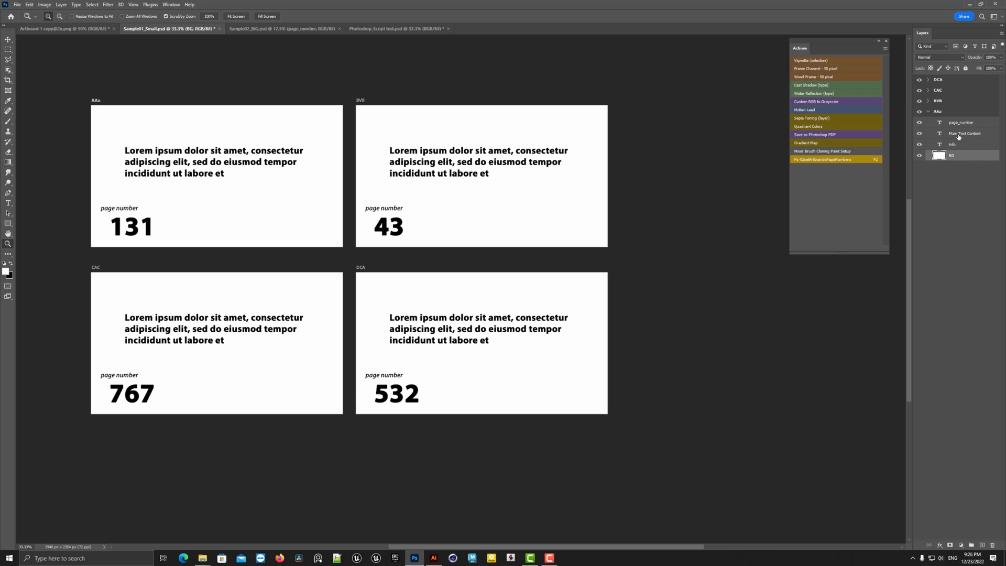
{"action": "left_click", "coordinate": [964, 133]}
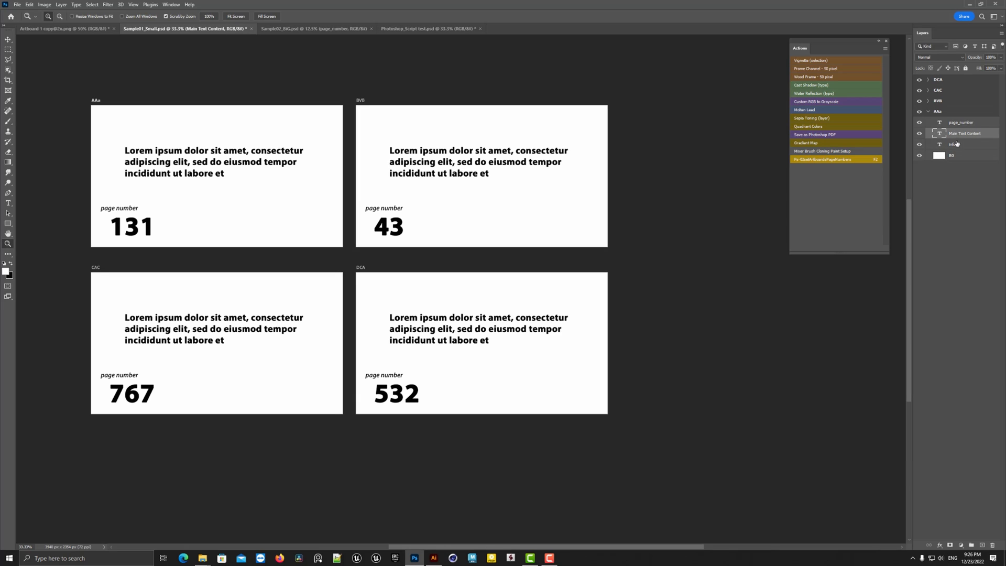
{"action": "left_click", "coordinate": [963, 122]}
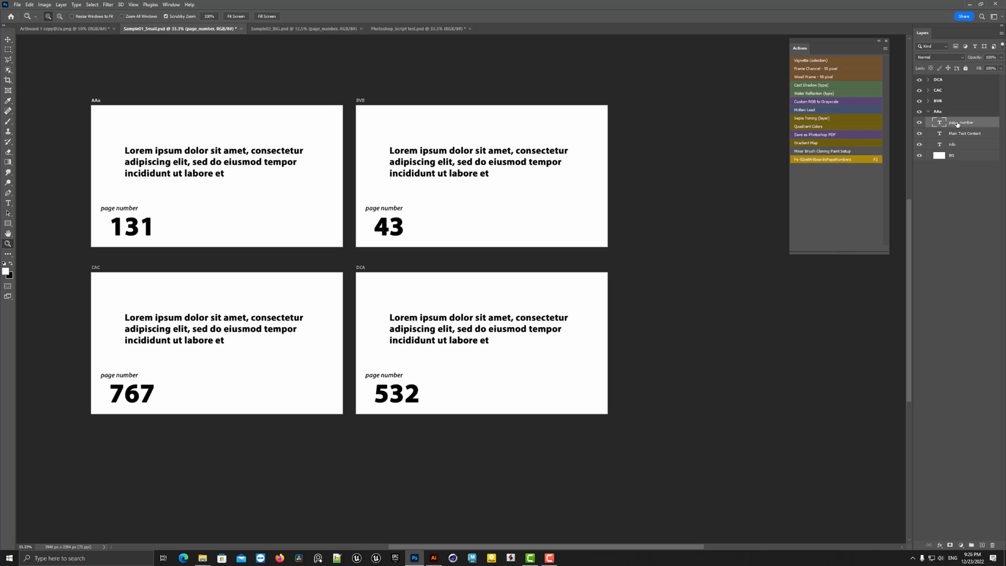
{"action": "mouse_move", "coordinate": [325, 220]}
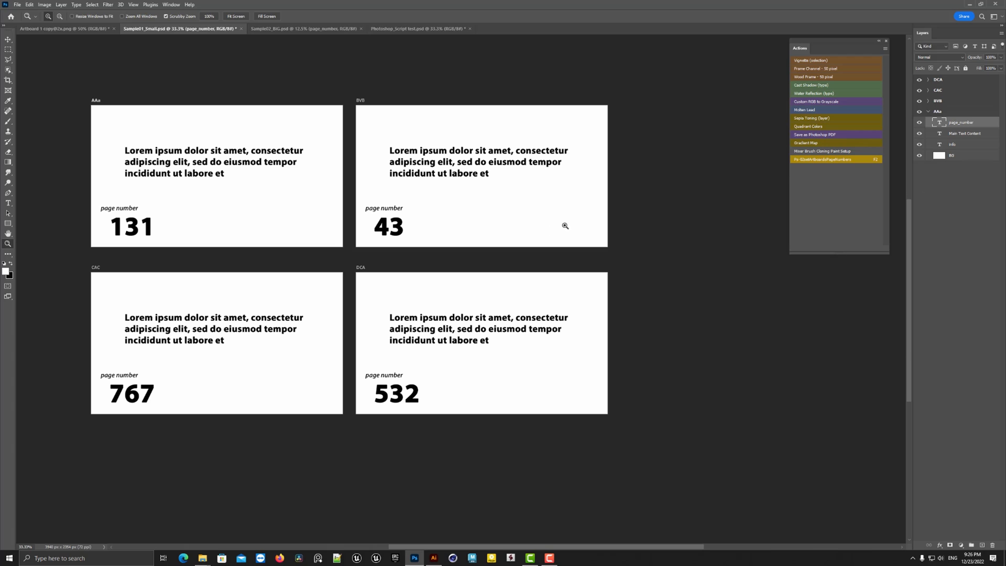
{"action": "mouse_move", "coordinate": [834, 166]}
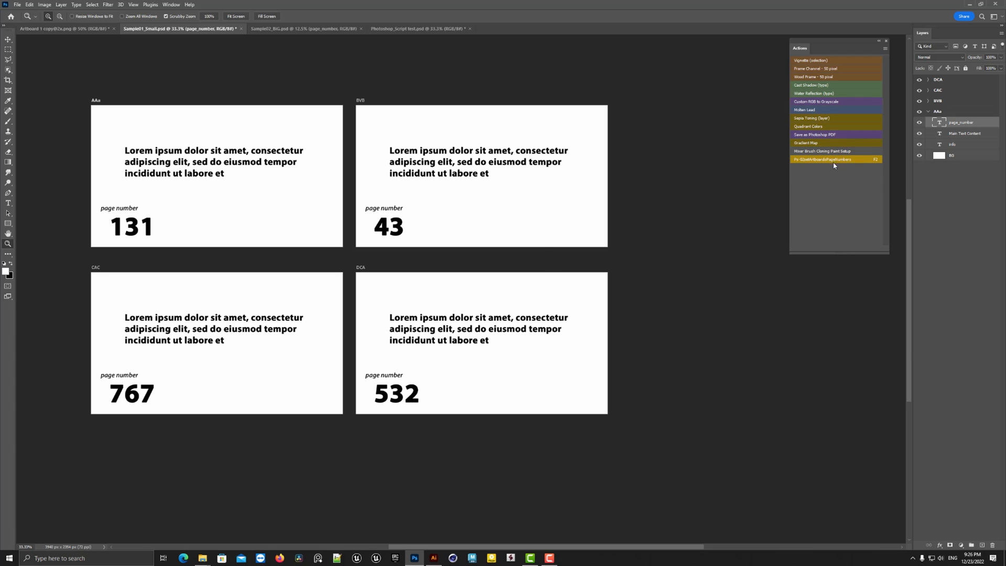
Step: Run the page-numbering action with start 1 and Artboards only, naming artboards 1–4
{"action": "double_click", "coordinate": [821, 159]}
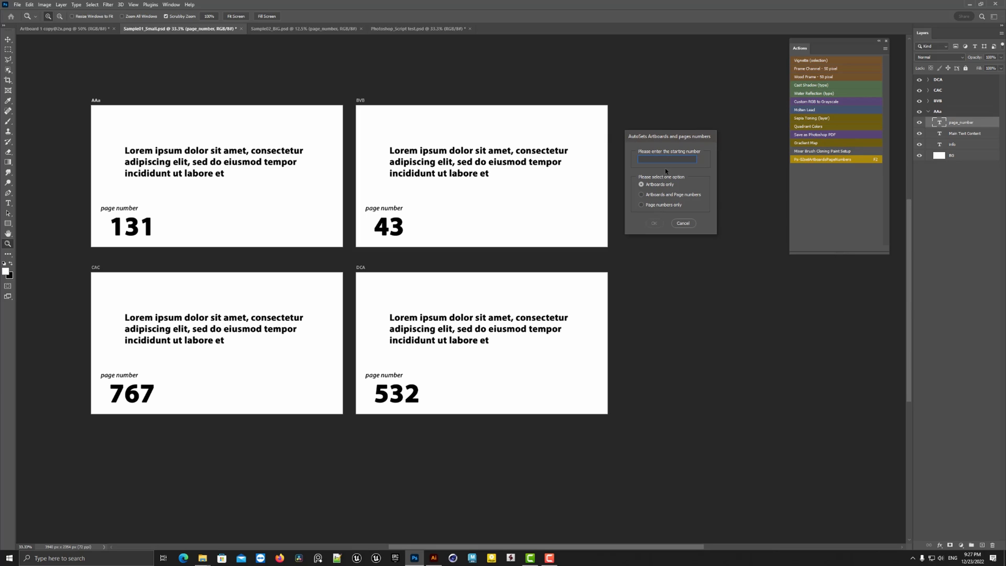
{"action": "mouse_move", "coordinate": [88, 100]}
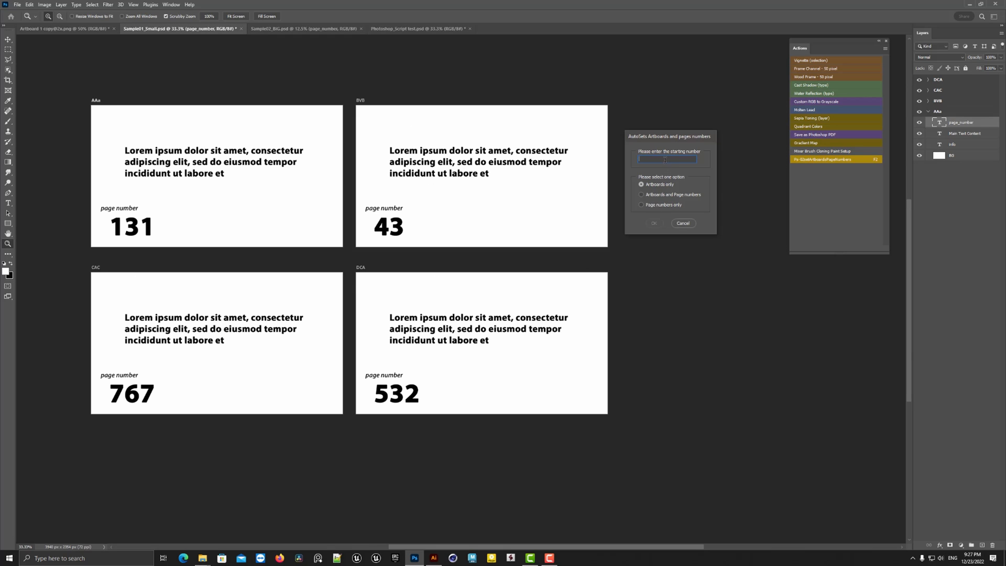
{"action": "type", "text": "1"}
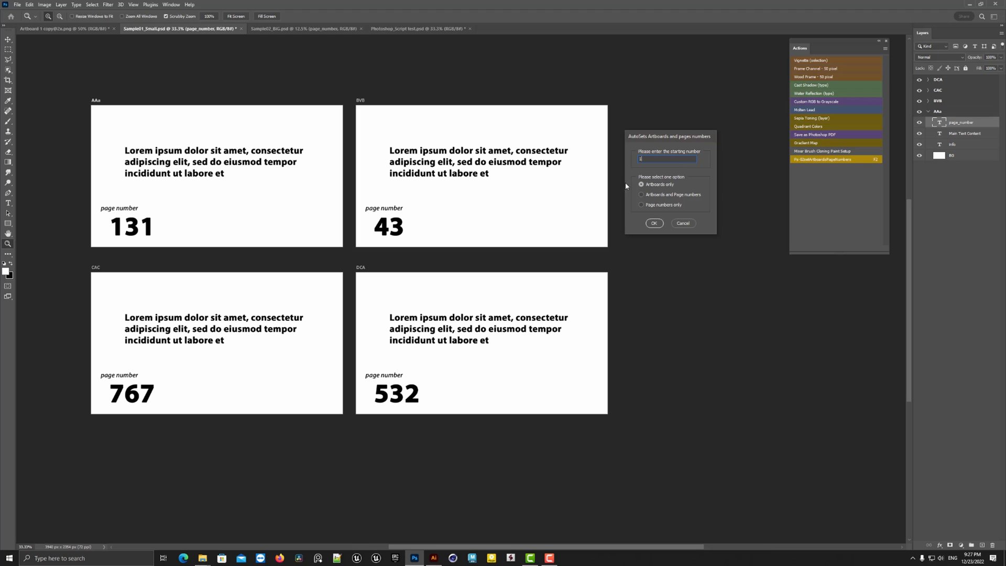
{"action": "left_click", "coordinate": [641, 194]}
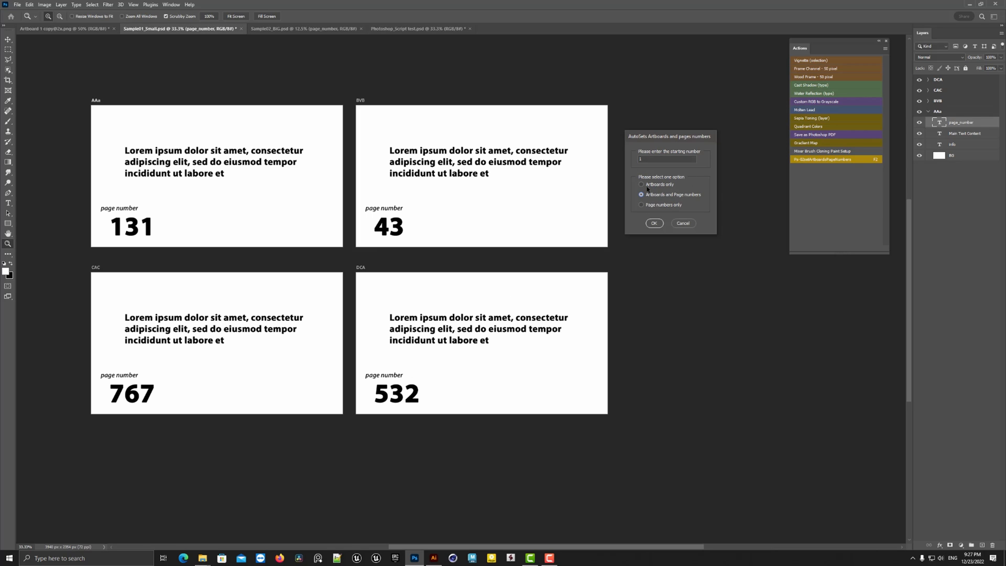
{"action": "left_click", "coordinate": [641, 184]}
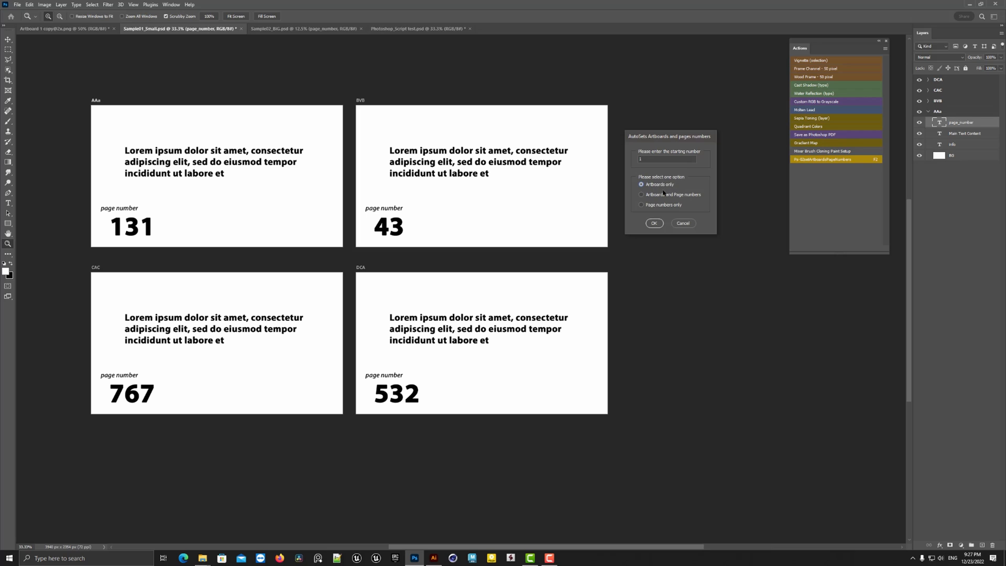
{"action": "left_click", "coordinate": [654, 223]}
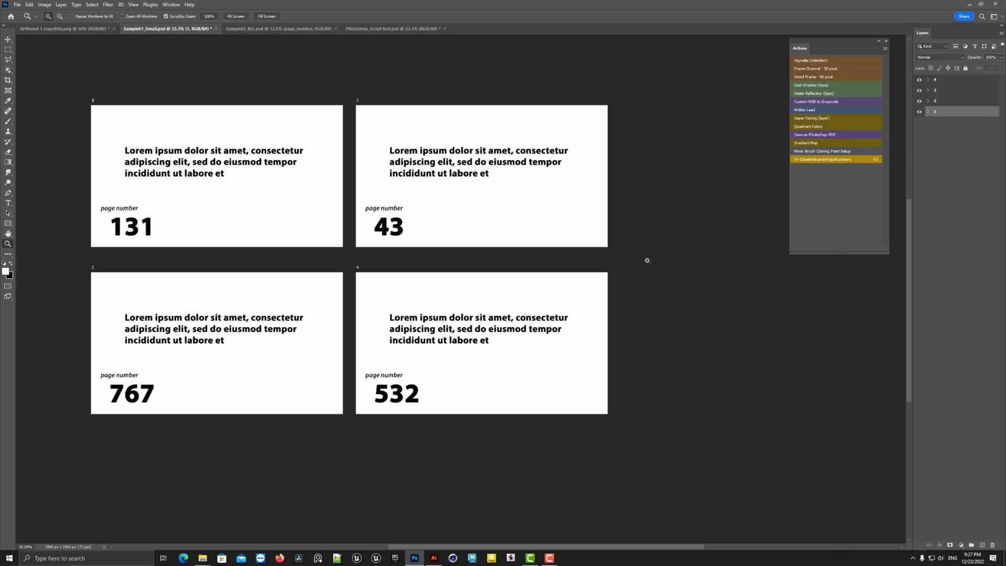
{"action": "mouse_move", "coordinate": [386, 274]}
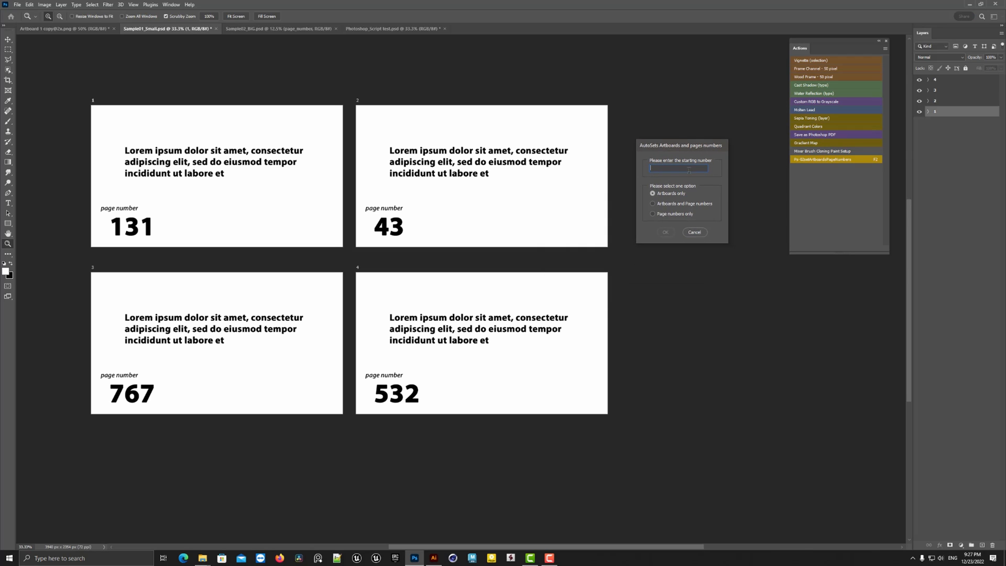
Step: Renumber artboards and page numbers starting from 10, giving 10–13
{"action": "left_click", "coordinate": [653, 203]}
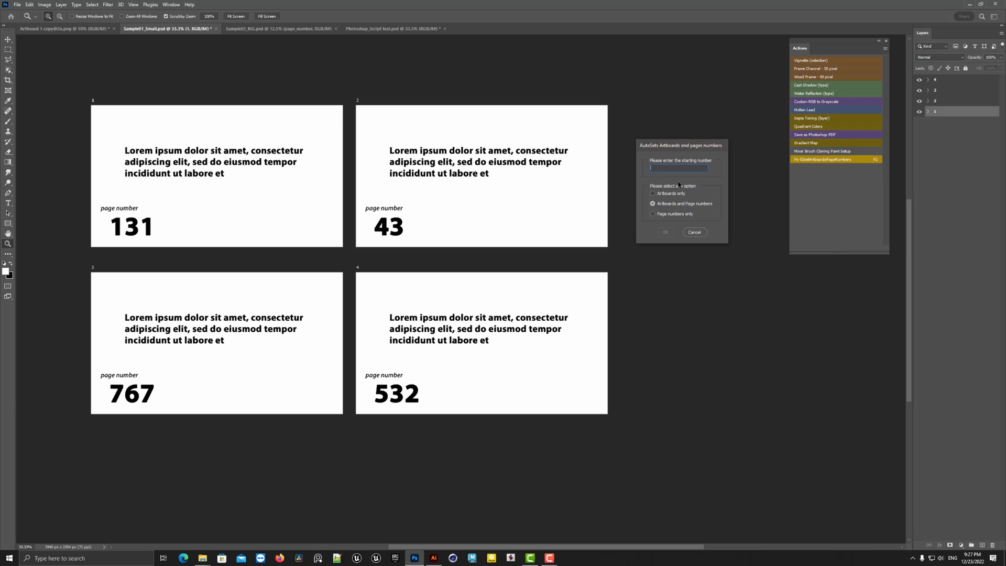
{"action": "type", "text": "10"}
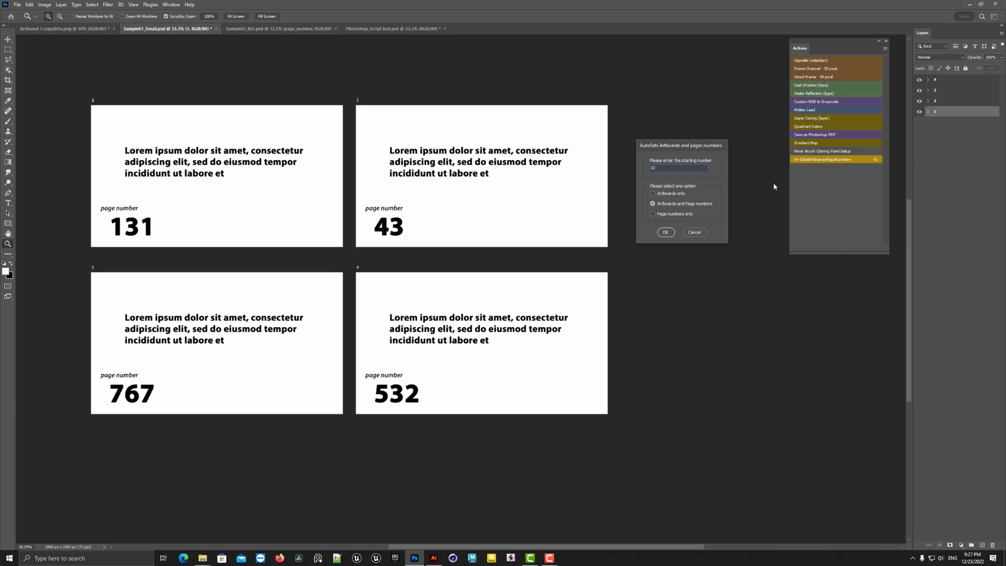
{"action": "left_click", "coordinate": [666, 232]}
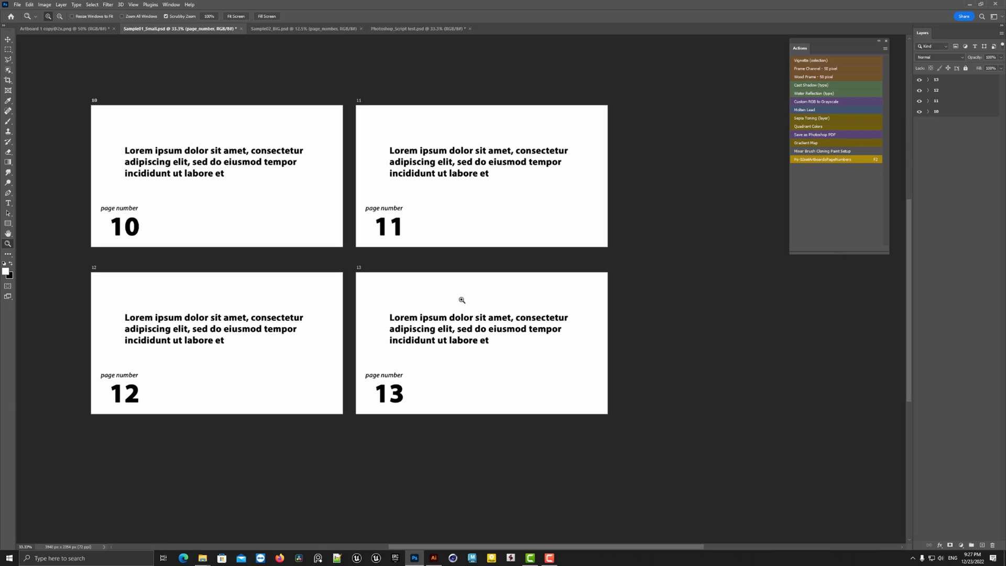
{"action": "mouse_move", "coordinate": [554, 250]}
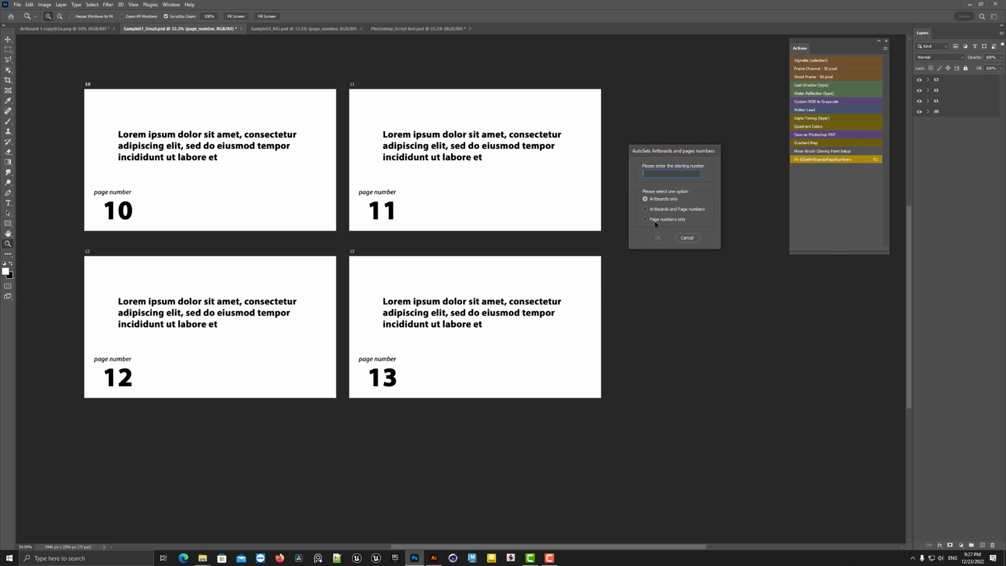
Step: Renumber page numbers only starting from 12, giving 12–15
{"action": "left_click", "coordinate": [646, 219]}
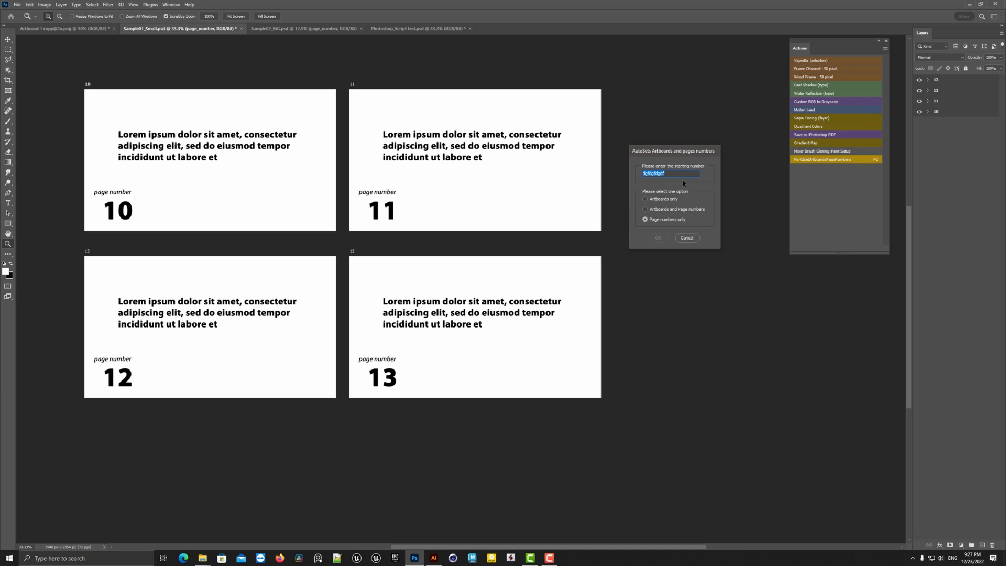
{"action": "mouse_move", "coordinate": [685, 184]}
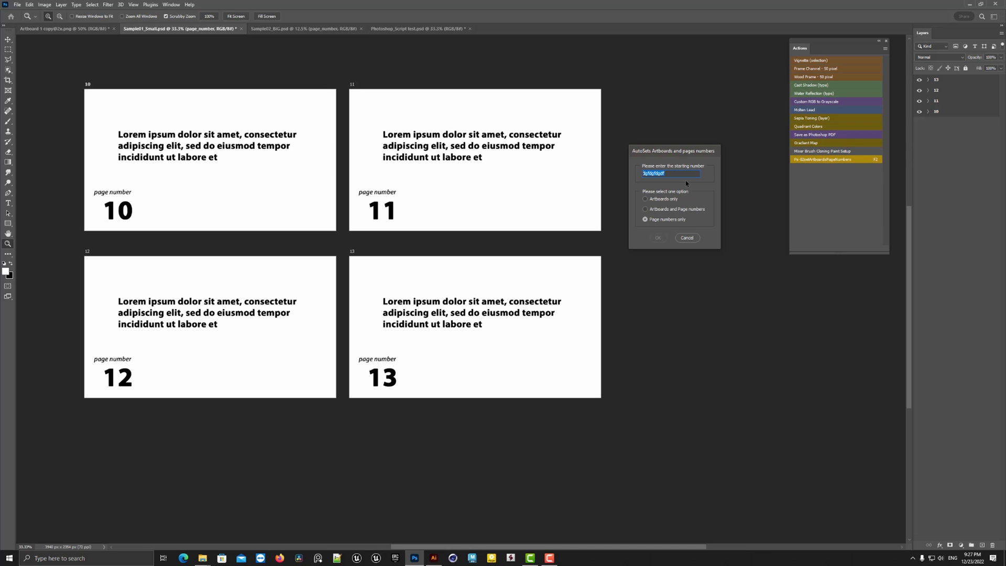
{"action": "type", "text": "12"}
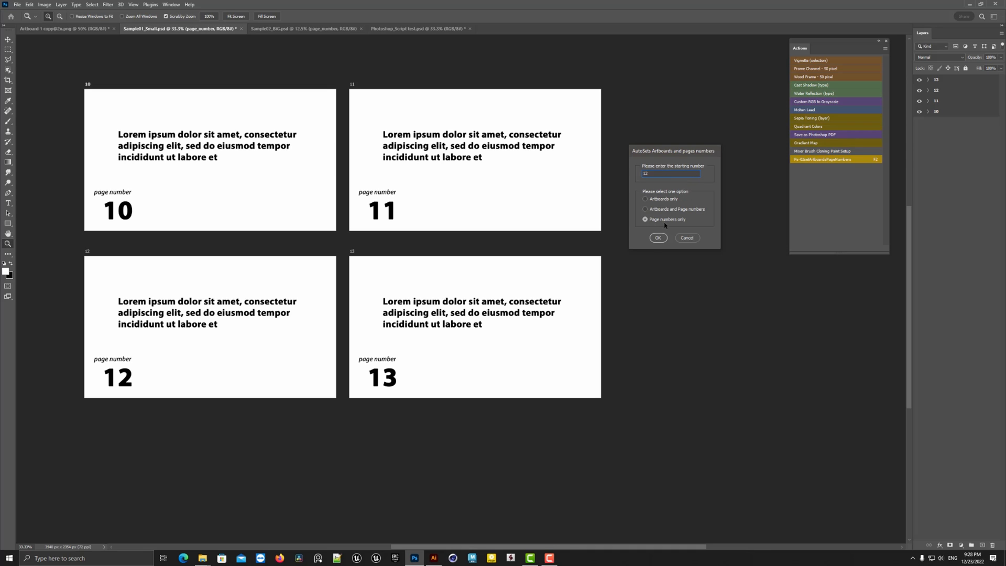
{"action": "mouse_move", "coordinate": [661, 247]}
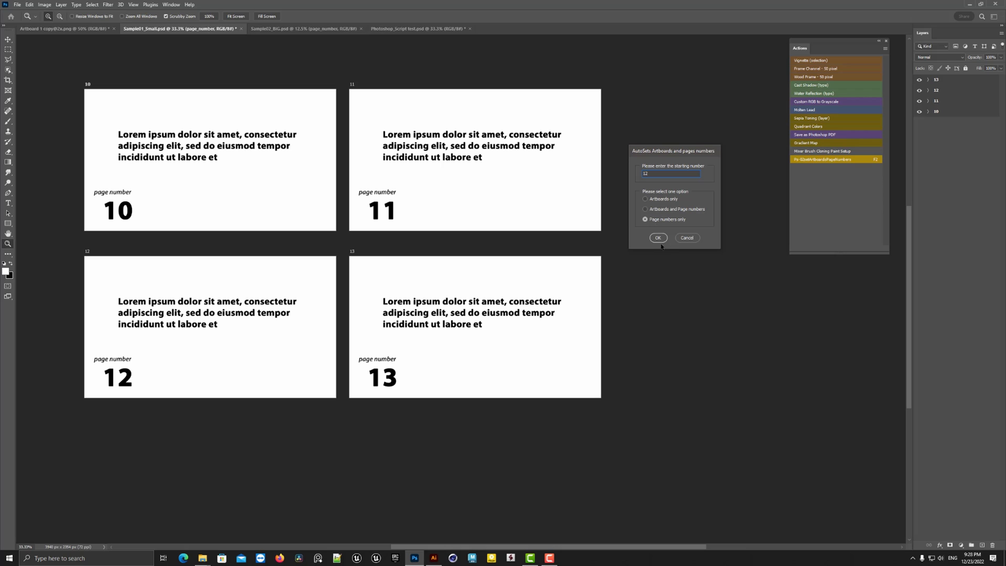
{"action": "left_click", "coordinate": [658, 237]}
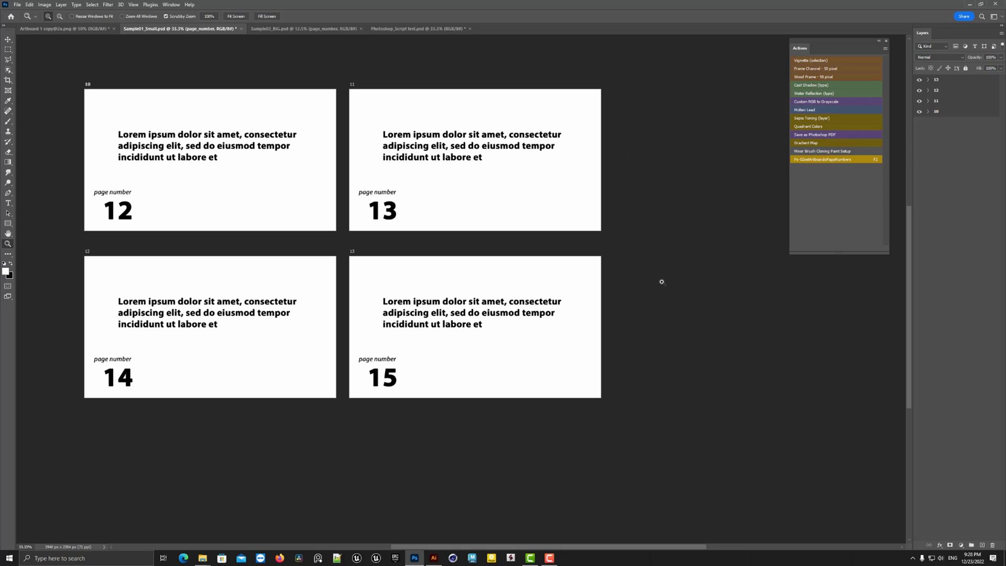
{"action": "mouse_move", "coordinate": [578, 338]}
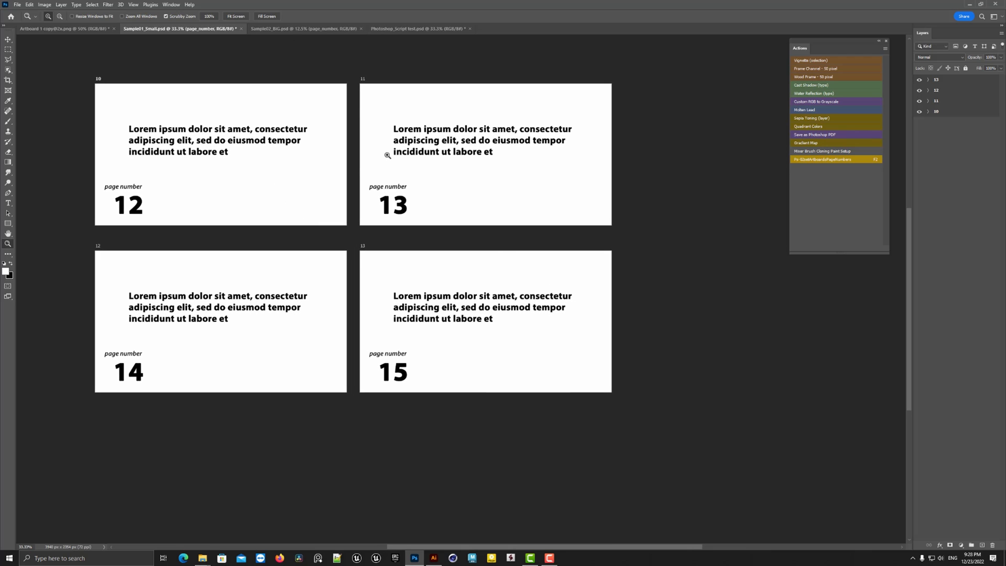
{"action": "mouse_move", "coordinate": [471, 205]}
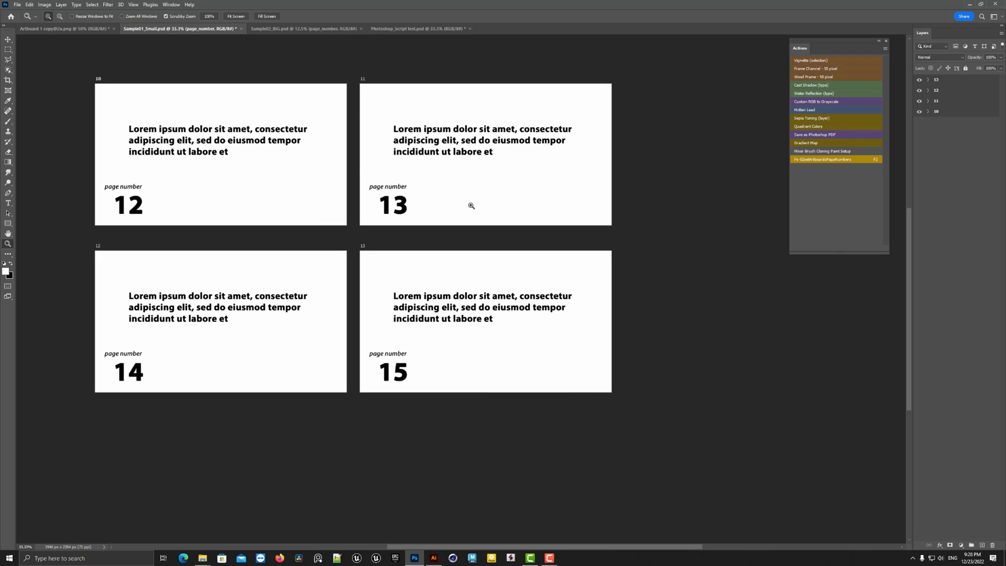
Step: Number Sample02_BIG's artboards and page numbers from 2000 to 2047, then show the presentation template
{"action": "left_click", "coordinate": [304, 29]}
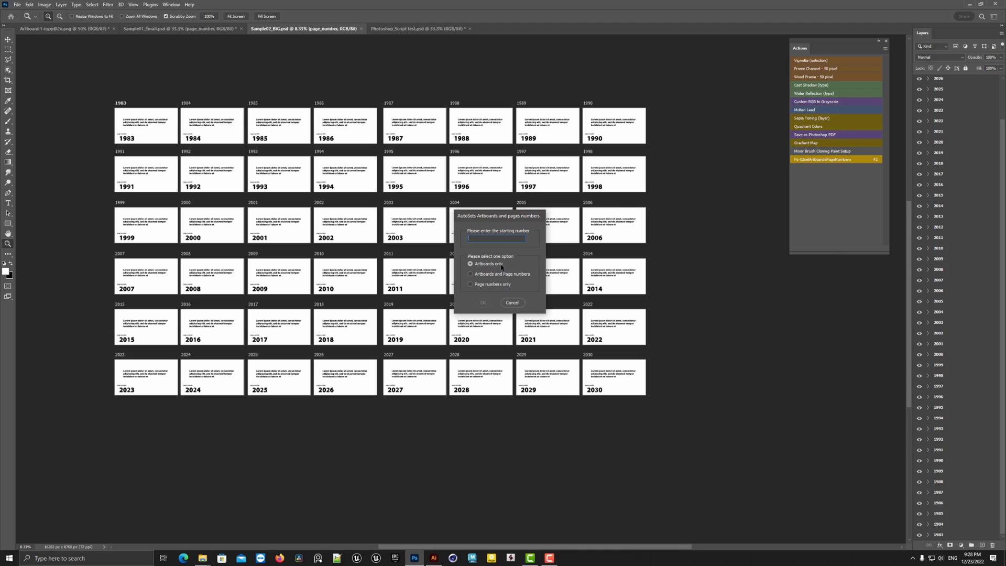
{"action": "type", "text": "2000"}
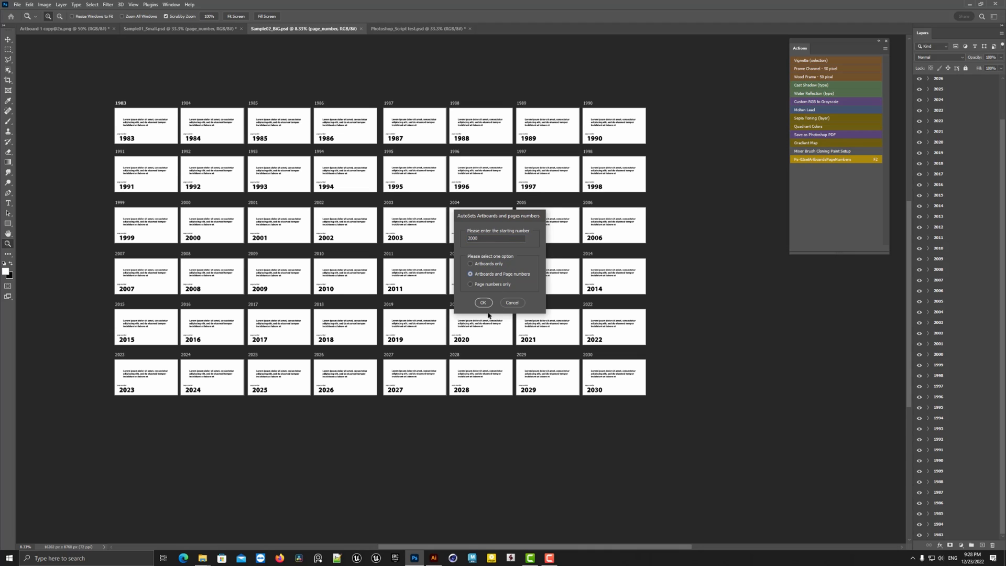
{"action": "left_click", "coordinate": [483, 303]}
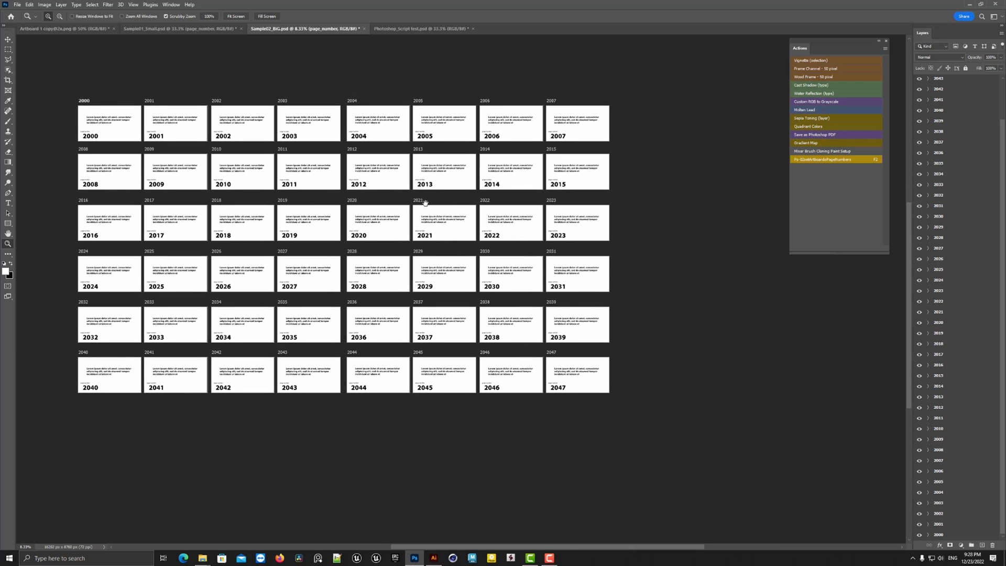
{"action": "left_click", "coordinate": [421, 28]}
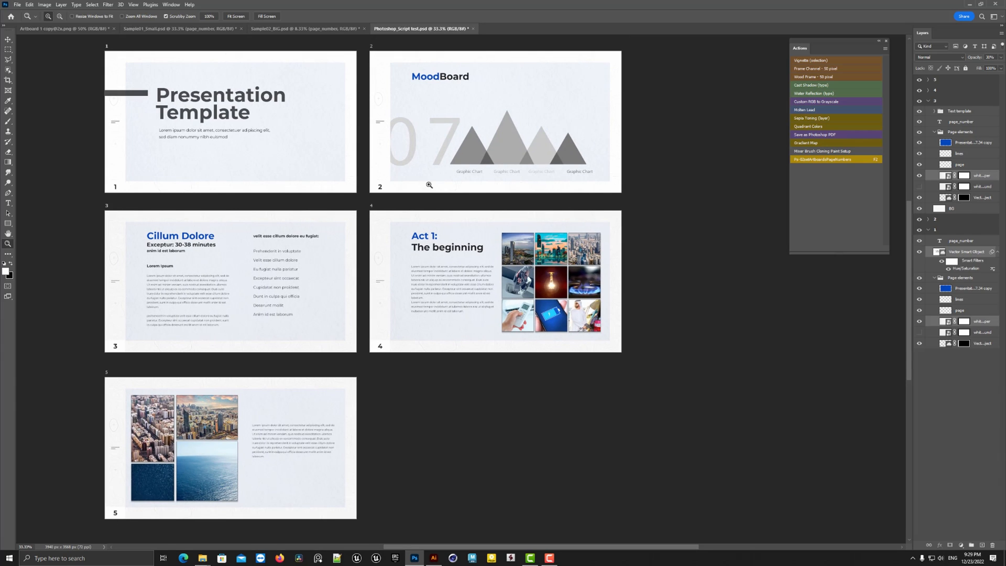
{"action": "mouse_move", "coordinate": [575, 297]}
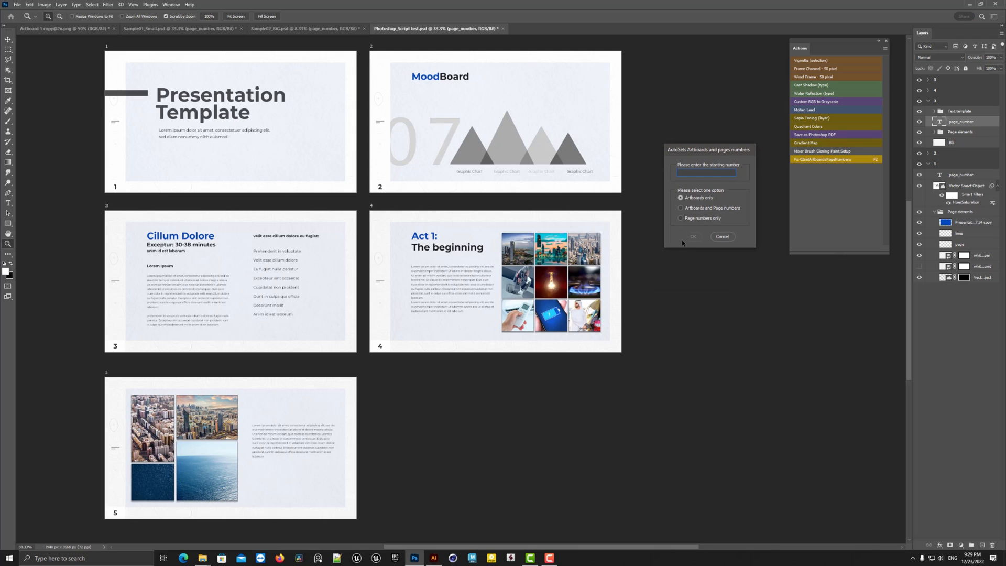
Step: Renumber the template's five slides 15–19 and return to the title graphic image
{"action": "left_click", "coordinate": [706, 174]}
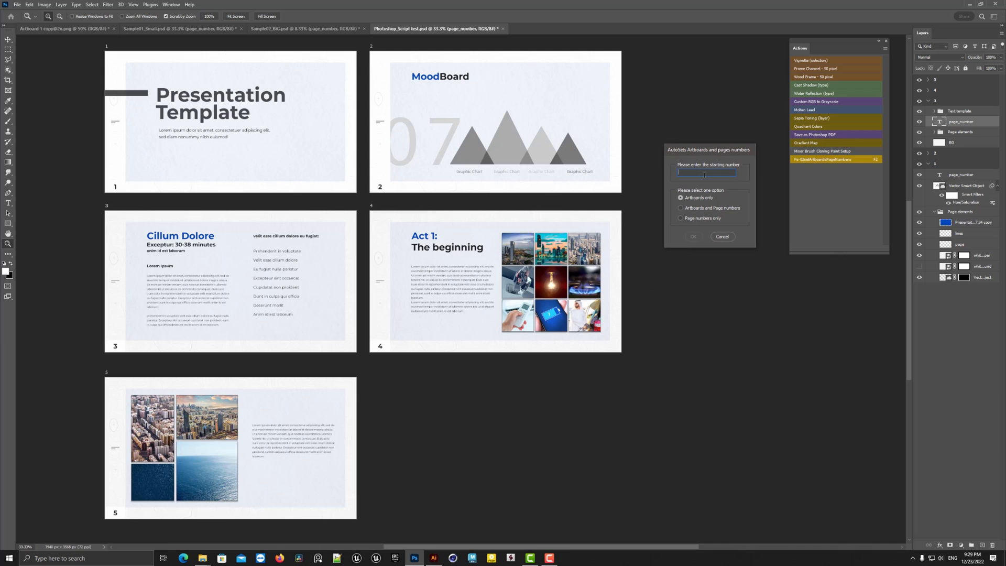
{"action": "type", "text": "15"}
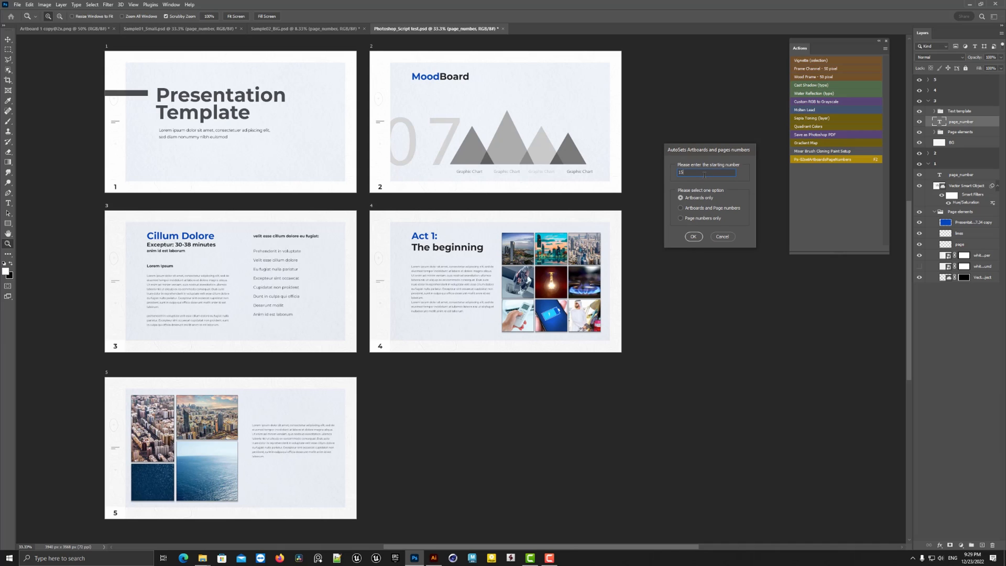
{"action": "left_click", "coordinate": [693, 236]}
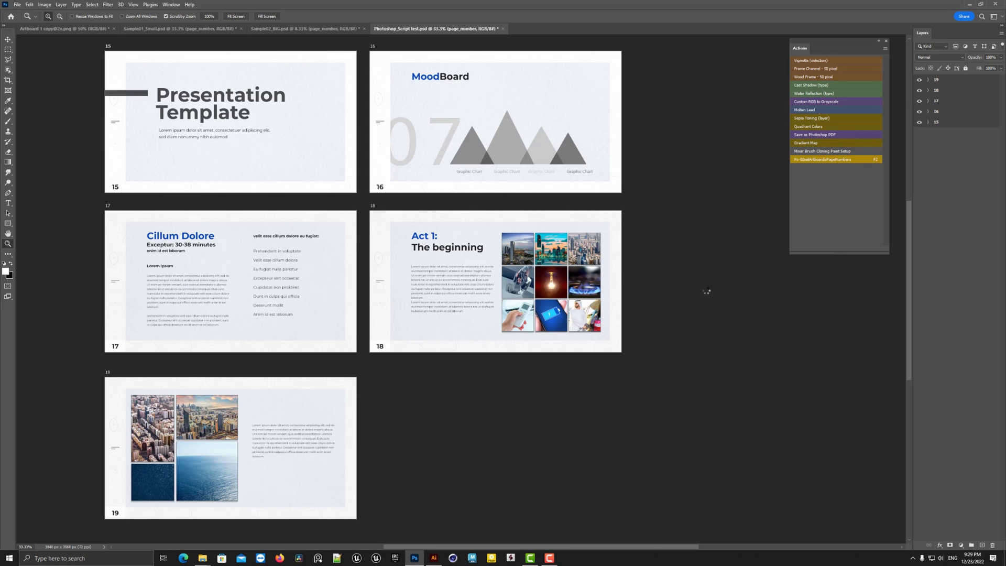
{"action": "left_click", "coordinate": [64, 28]}
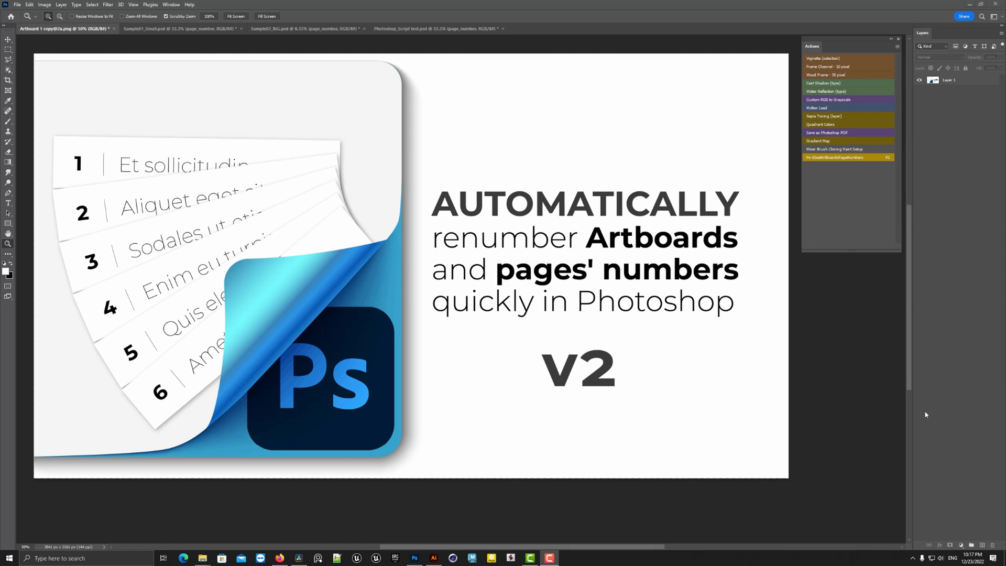